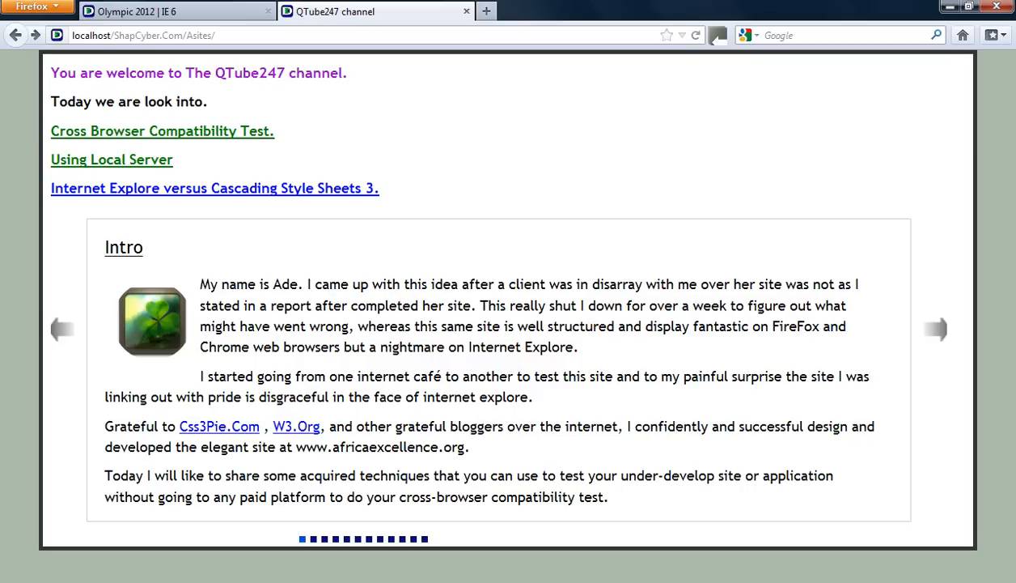
{"action": "mouse_move", "coordinate": [901, 161]}
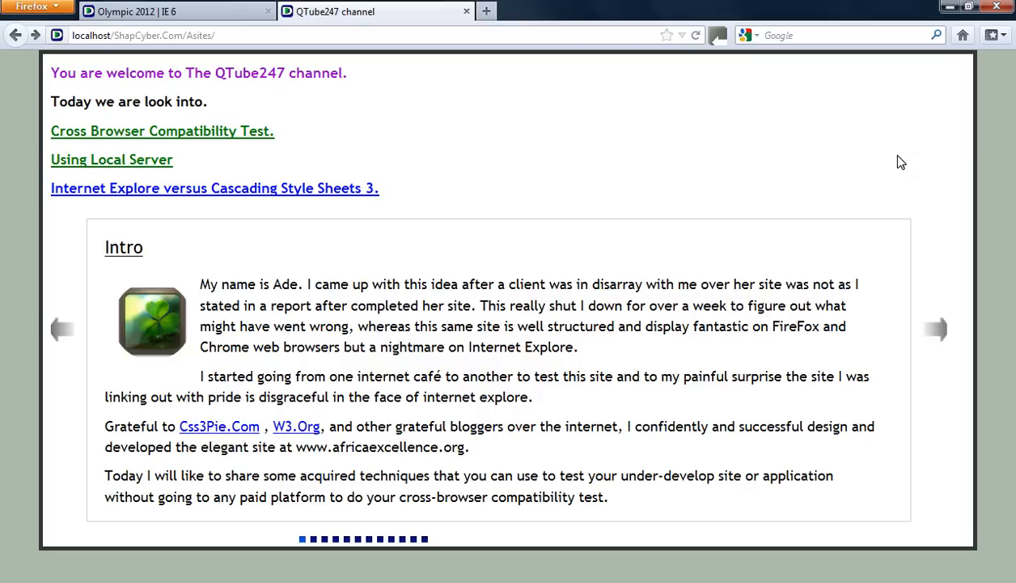
Advance from the Intro to the 'What Is Browser Compatibility Test' slide.
{"action": "left_click", "coordinate": [935, 329]}
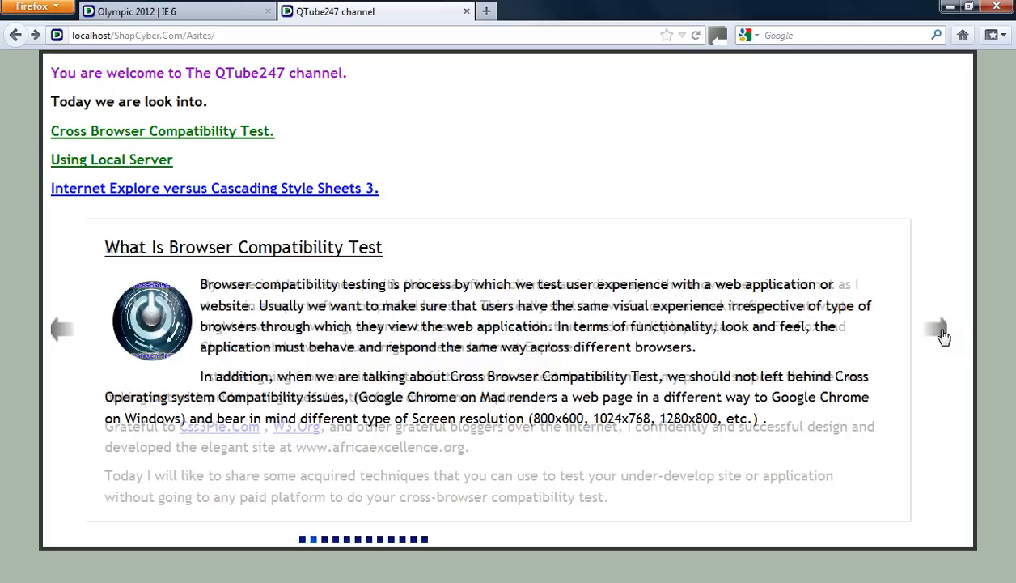
{"action": "left_click", "coordinate": [939, 327]}
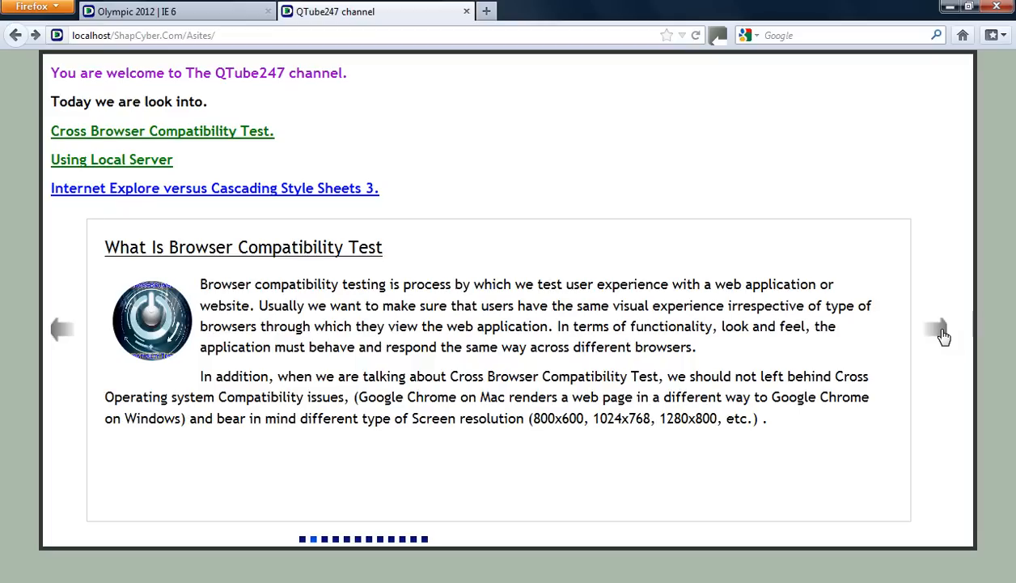
{"action": "mouse_move", "coordinate": [994, 301]}
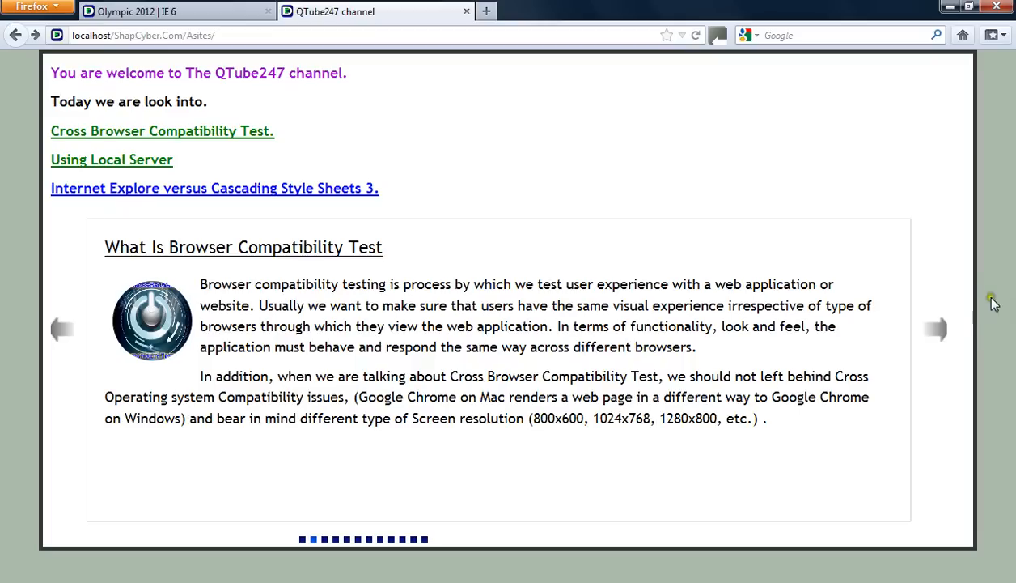
{"action": "mouse_move", "coordinate": [971, 284]}
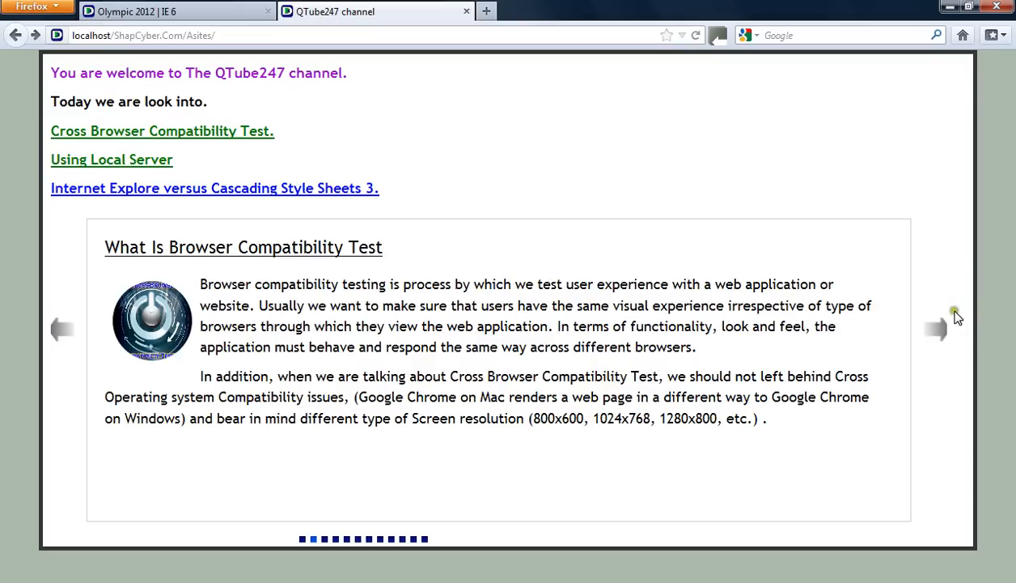
{"action": "mouse_move", "coordinate": [939, 332]}
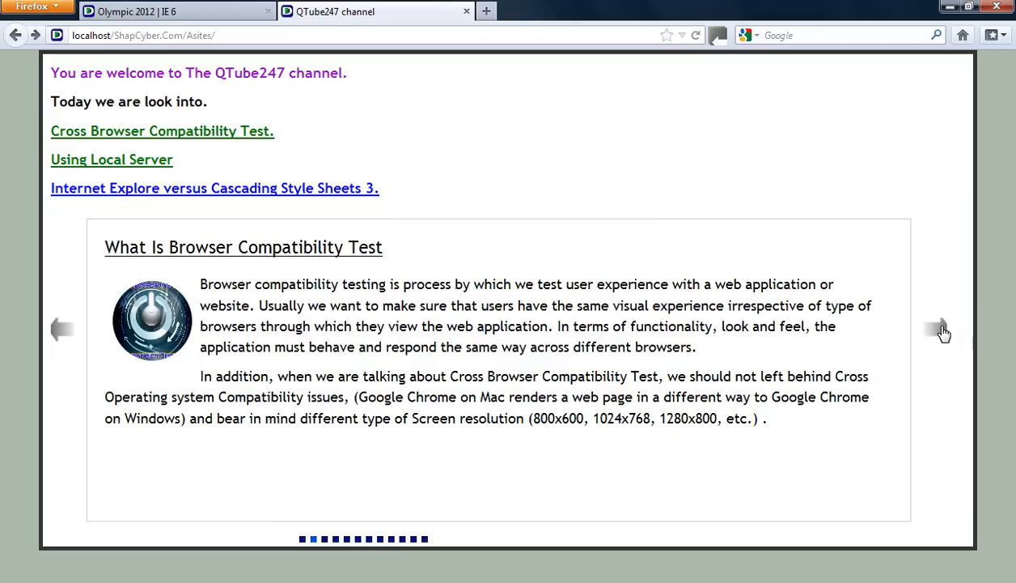
Advance to the 'Aim and Objective' slide with the X-UA-Compatible meta tag example.
{"action": "left_click", "coordinate": [939, 330]}
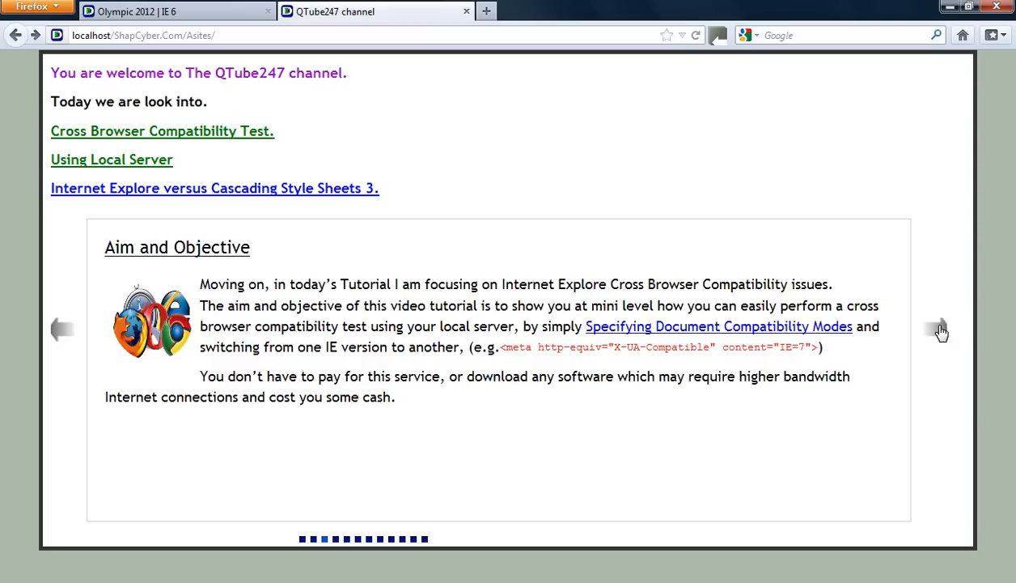
{"action": "mouse_move", "coordinate": [531, 354]}
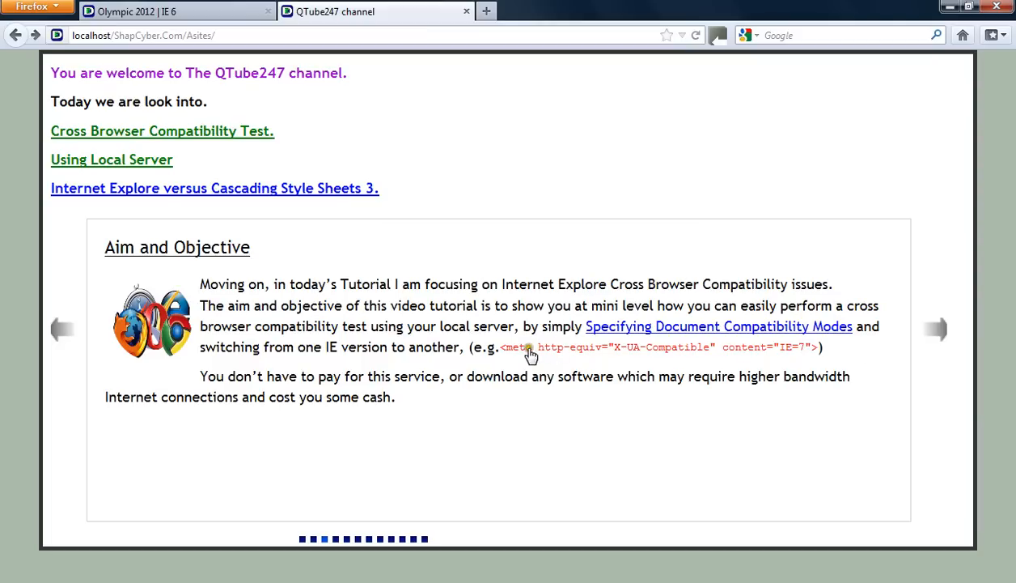
{"action": "mouse_move", "coordinate": [505, 350]}
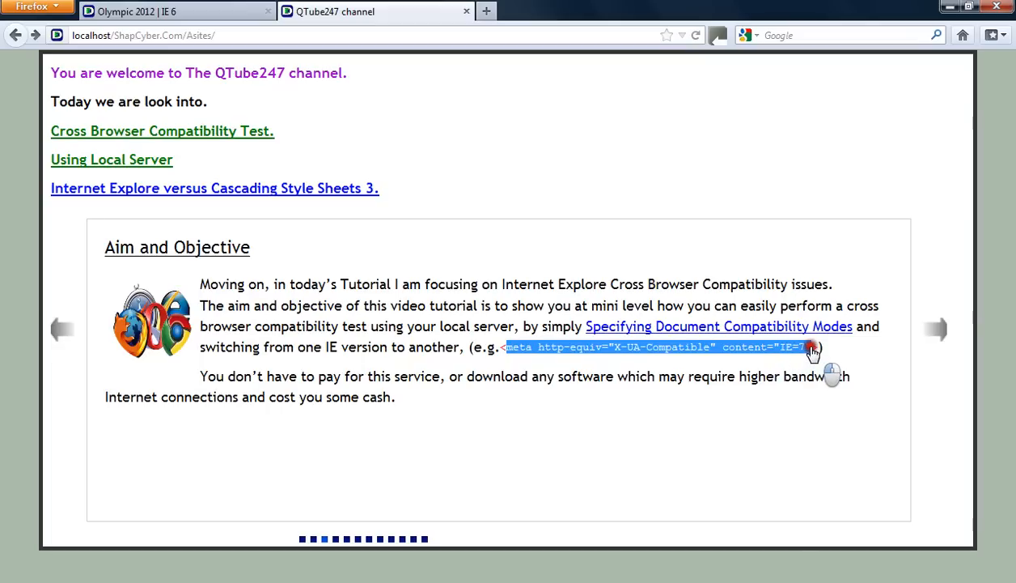
Advance to the 'Some Development Tools' slide listing BrowserLab, Browsershots, SuperPreview and BrowseEmAll.
{"action": "left_click", "coordinate": [935, 328]}
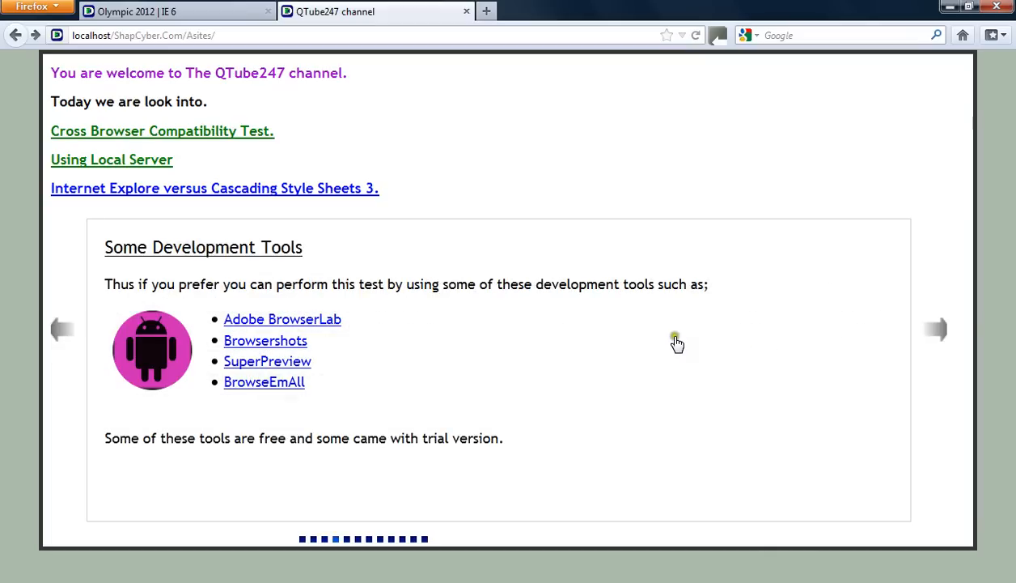
{"action": "mouse_move", "coordinate": [472, 314]}
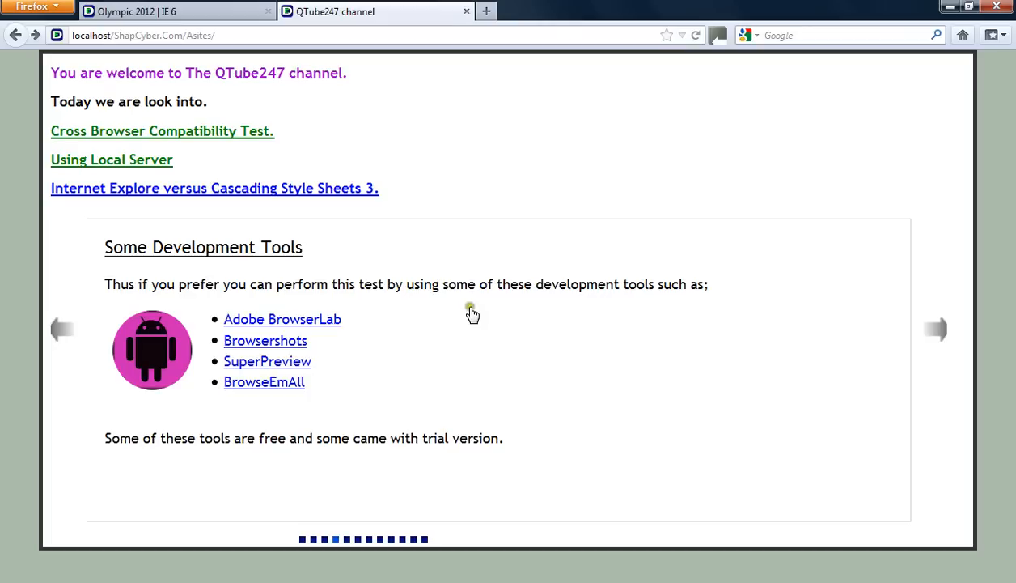
{"action": "mouse_move", "coordinate": [486, 326]}
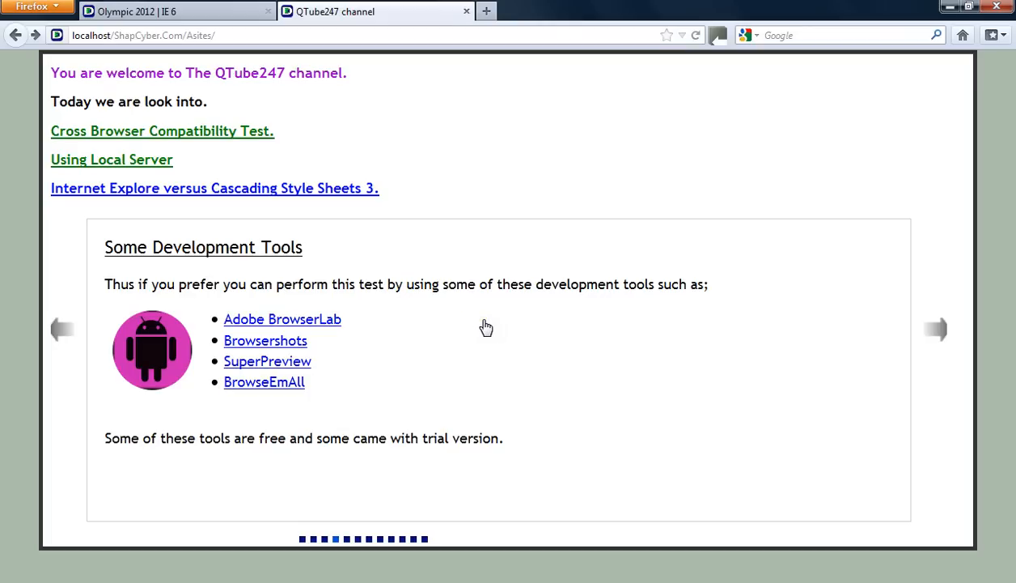
{"action": "mouse_move", "coordinate": [283, 363]}
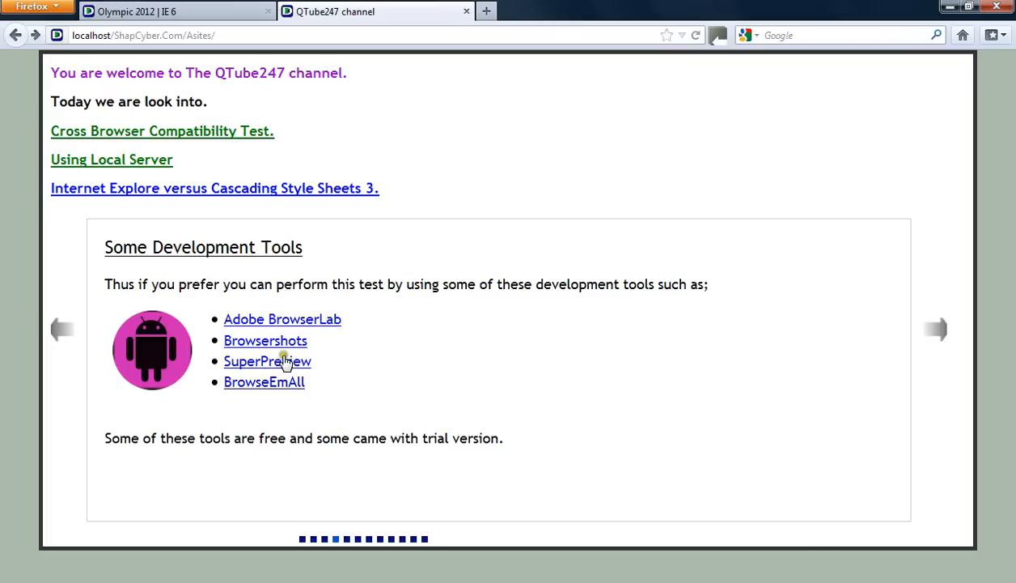
{"action": "mouse_move", "coordinate": [633, 362]}
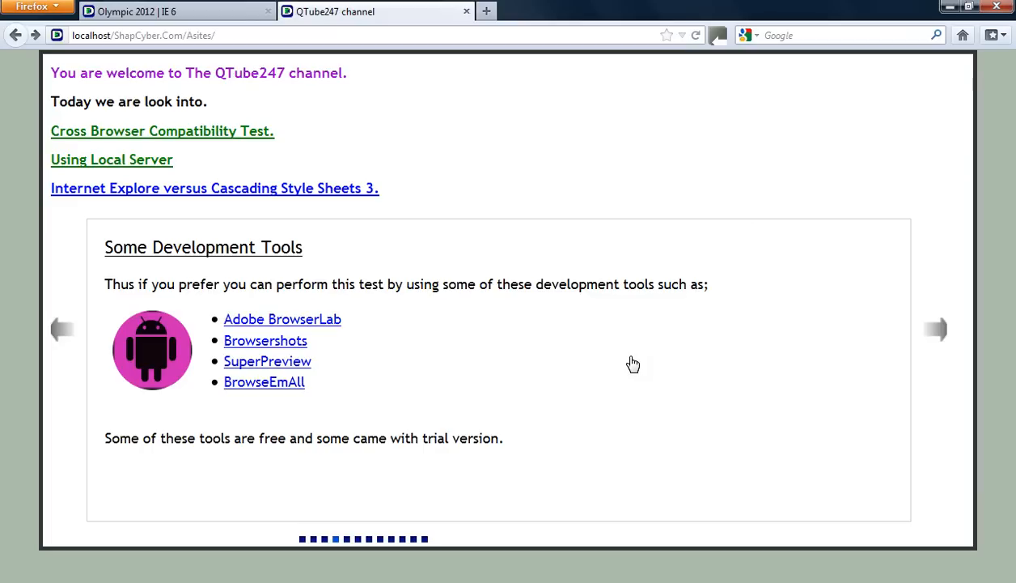
{"action": "mouse_move", "coordinate": [308, 339]}
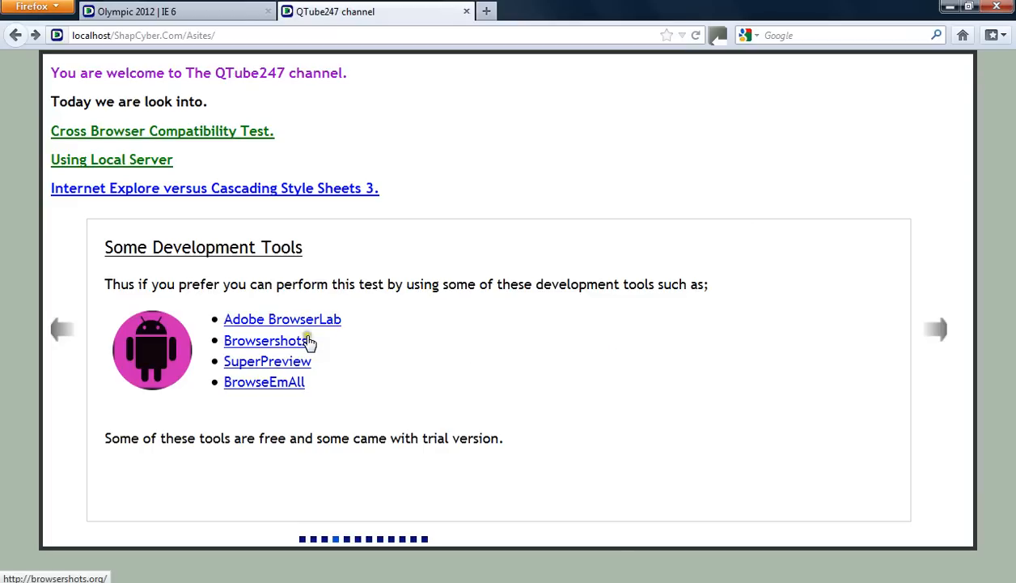
{"action": "mouse_move", "coordinate": [300, 369]}
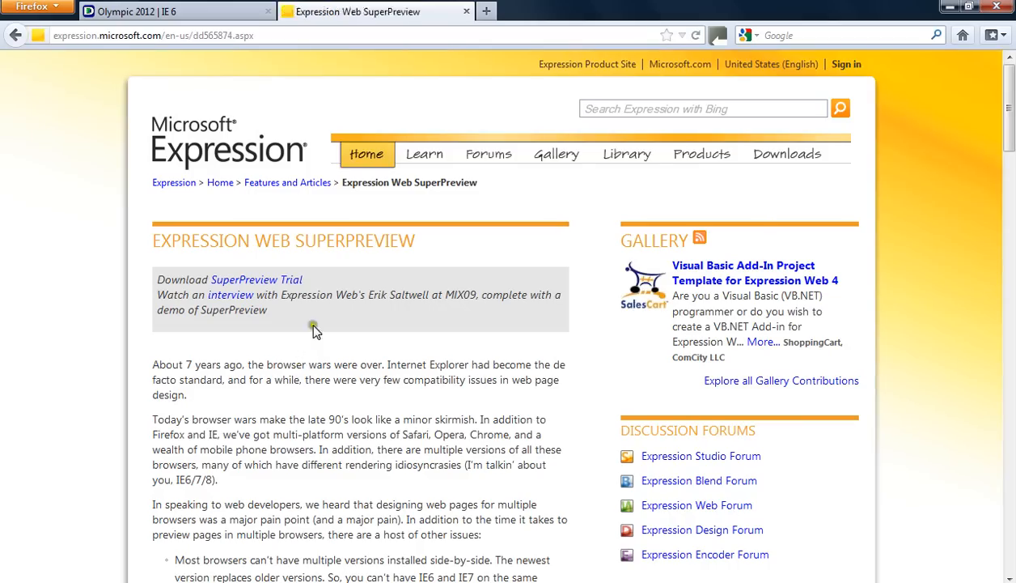
{"action": "mouse_move", "coordinate": [246, 246]}
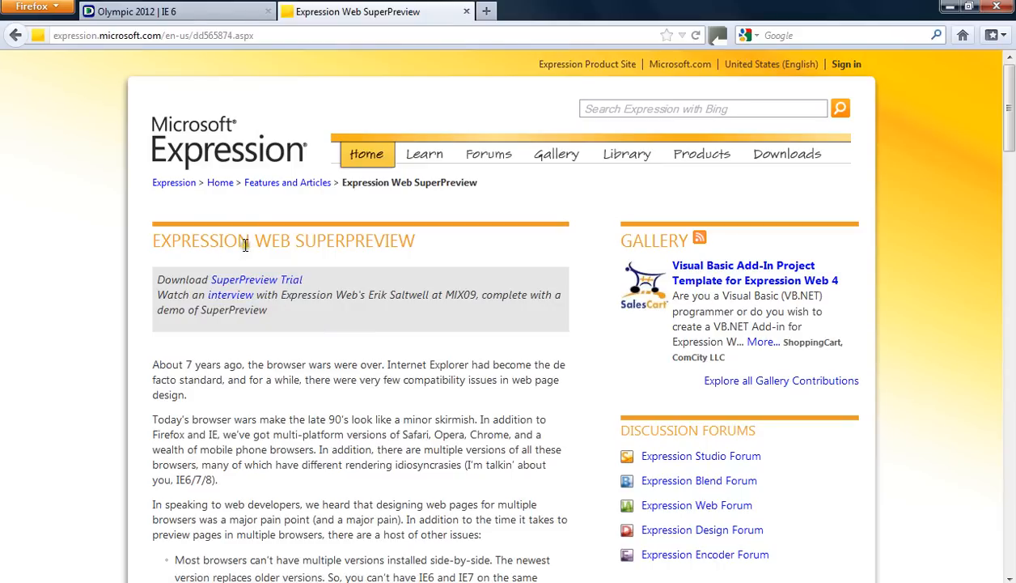
{"action": "mouse_move", "coordinate": [419, 249]}
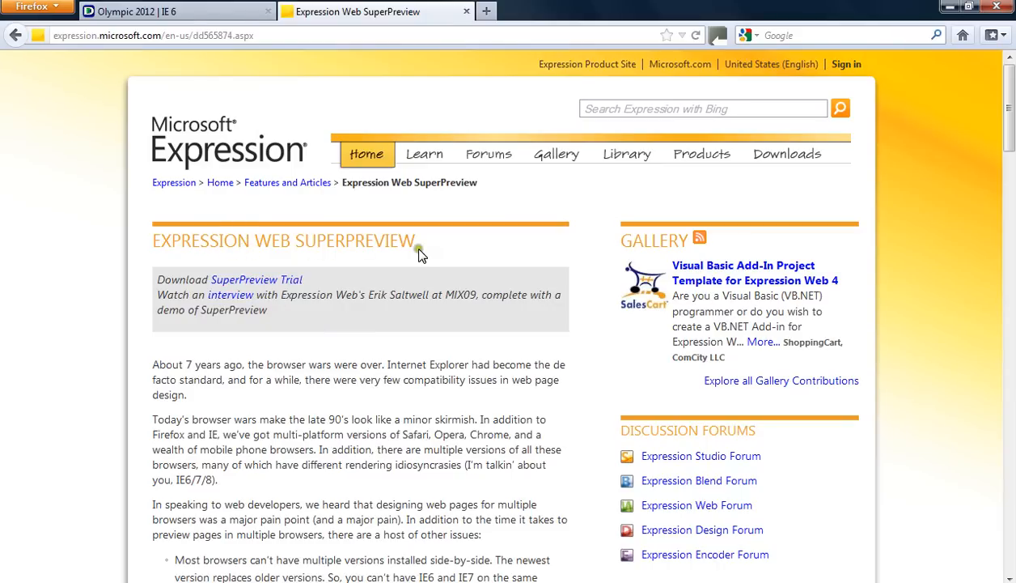
{"action": "mouse_move", "coordinate": [194, 374]}
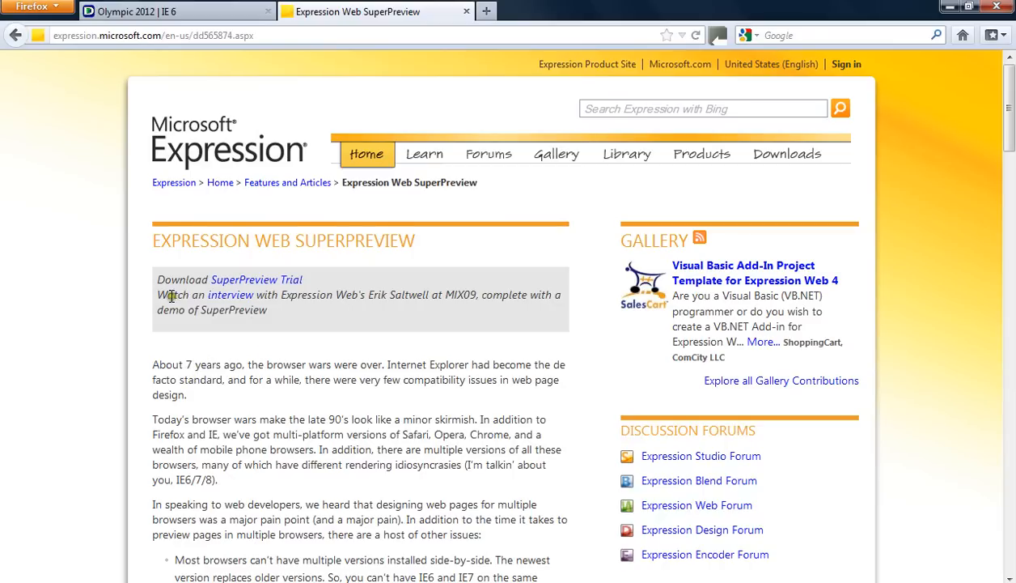
{"action": "mouse_move", "coordinate": [256, 279]}
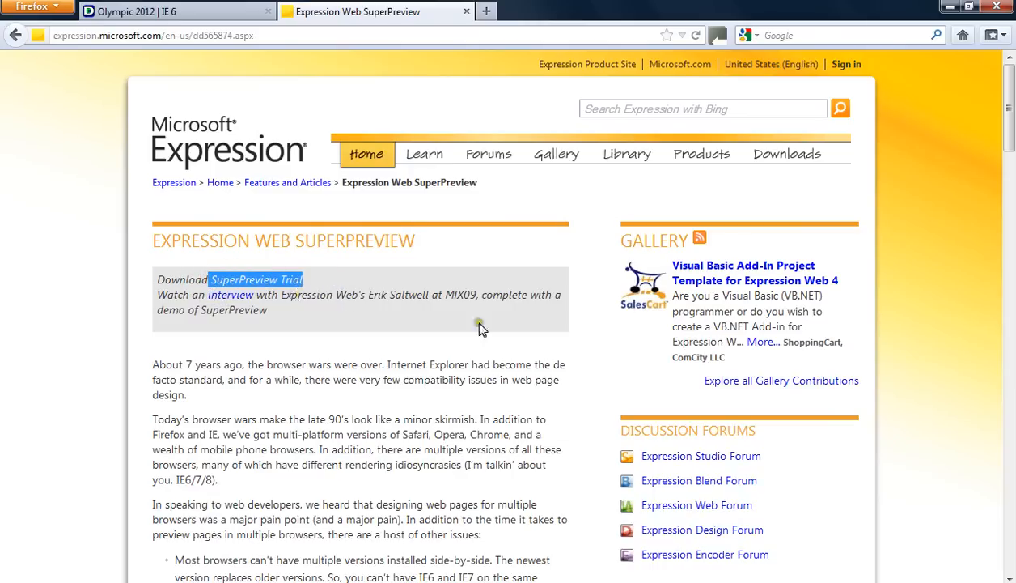
{"action": "mouse_move", "coordinate": [382, 294]}
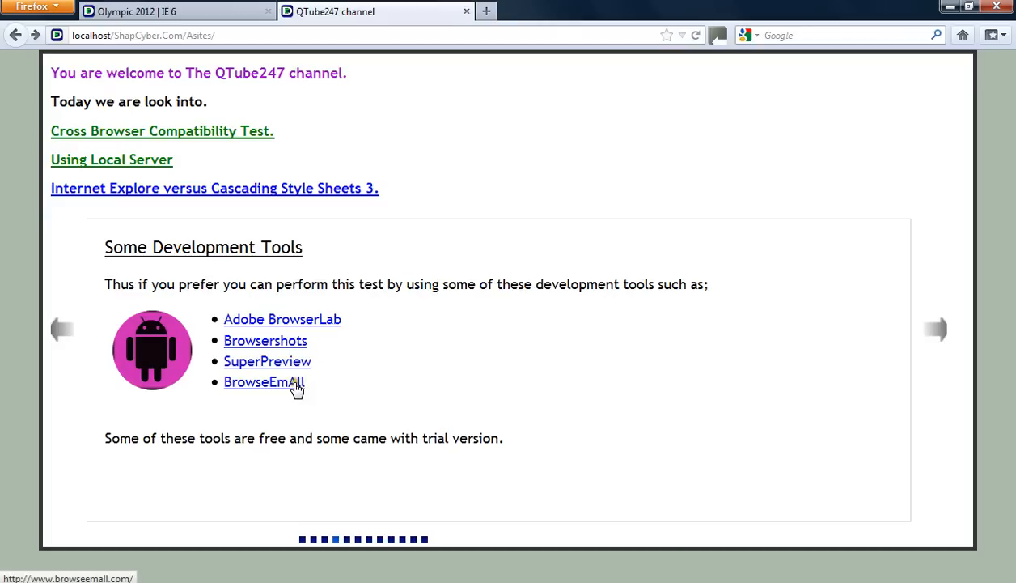
Open the BrowseEmAll site from the tools list and scroll to its key benefits and trial download.
{"action": "left_click", "coordinate": [264, 382]}
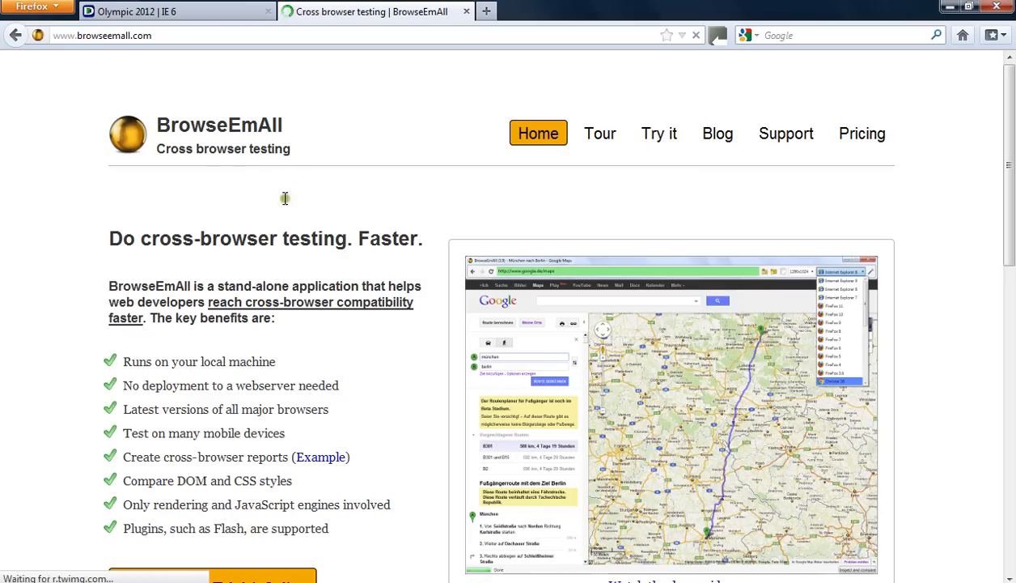
{"action": "scroll", "scroll_direction": "down", "scroll_amount": 3}
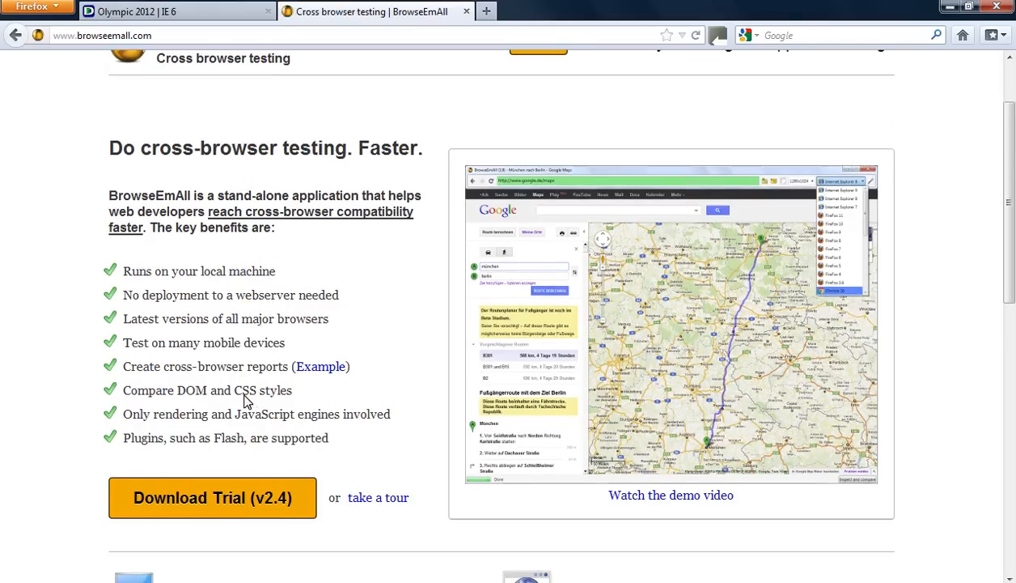
{"action": "mouse_move", "coordinate": [204, 303]}
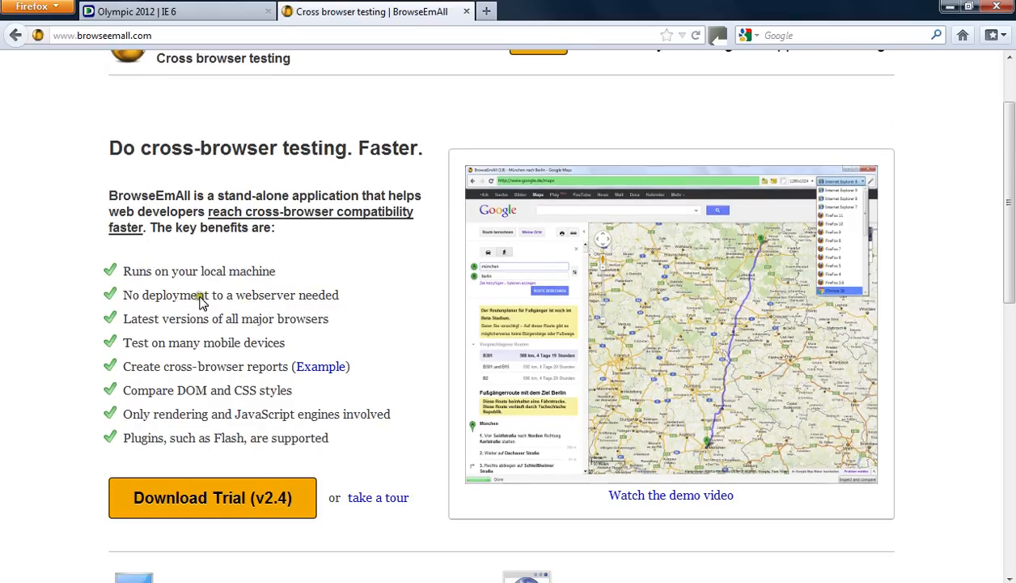
{"action": "mouse_move", "coordinate": [193, 503]}
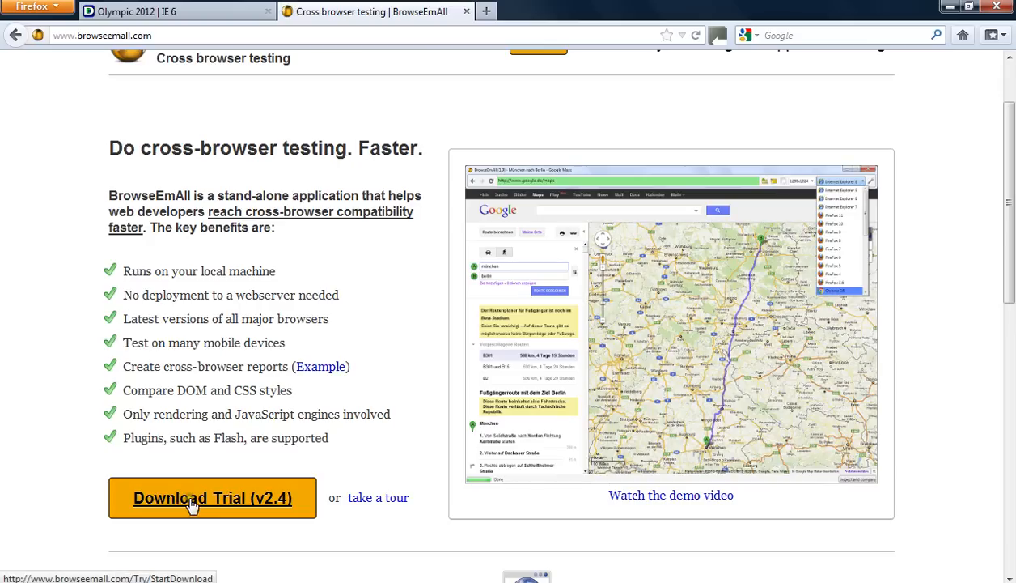
{"action": "mouse_move", "coordinate": [120, 469]}
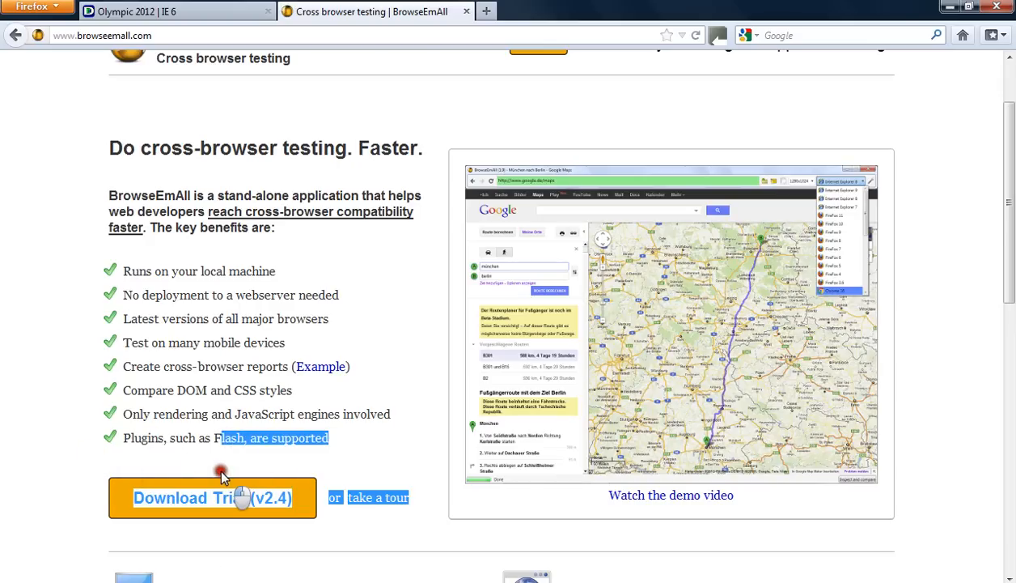
{"action": "mouse_move", "coordinate": [387, 450]}
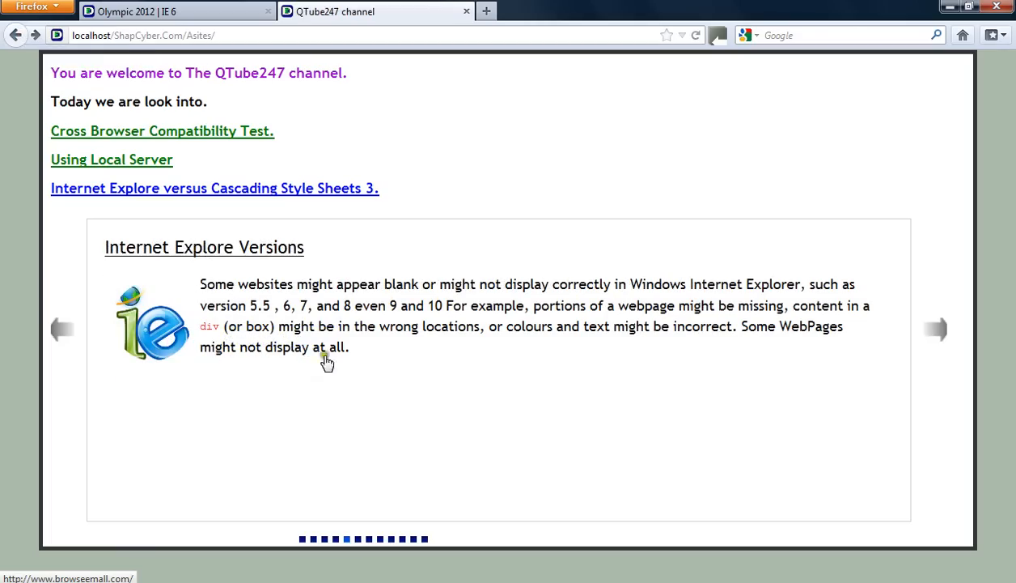
Return to the localhost slideshow and move on to the 'Internet Explore Versions' slide.
{"action": "left_click", "coordinate": [935, 328]}
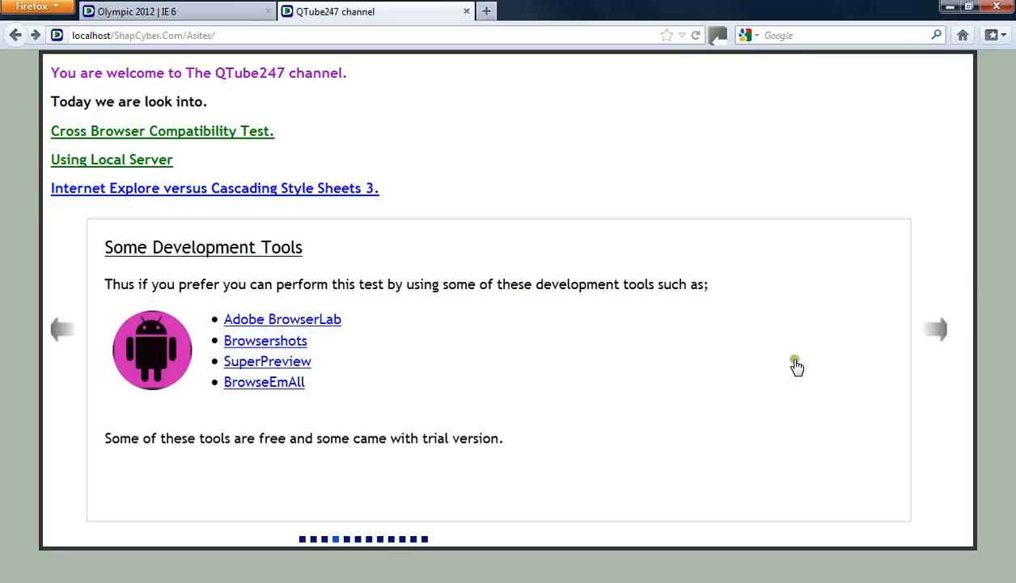
{"action": "left_click", "coordinate": [935, 330]}
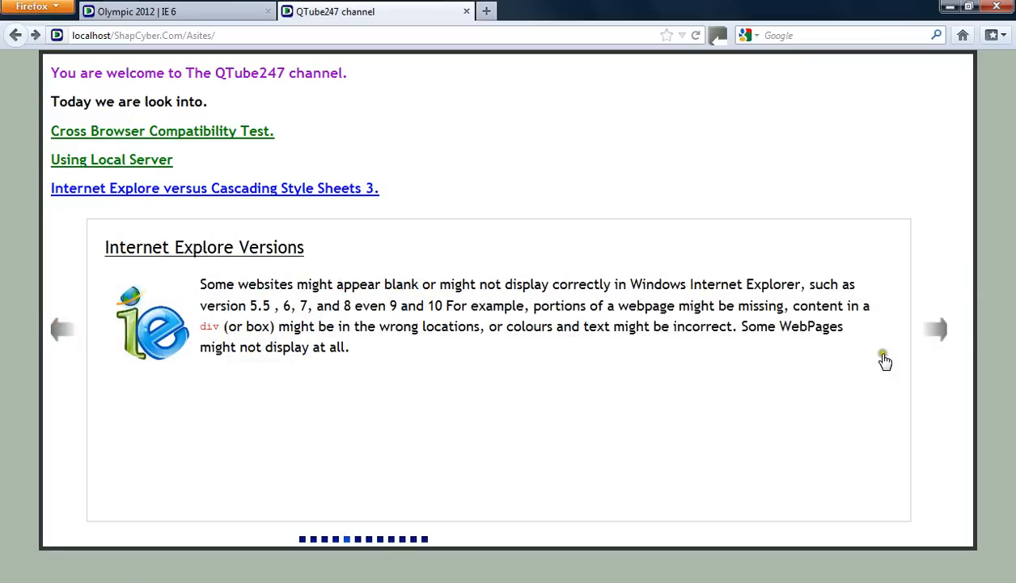
{"action": "mouse_move", "coordinate": [380, 393]}
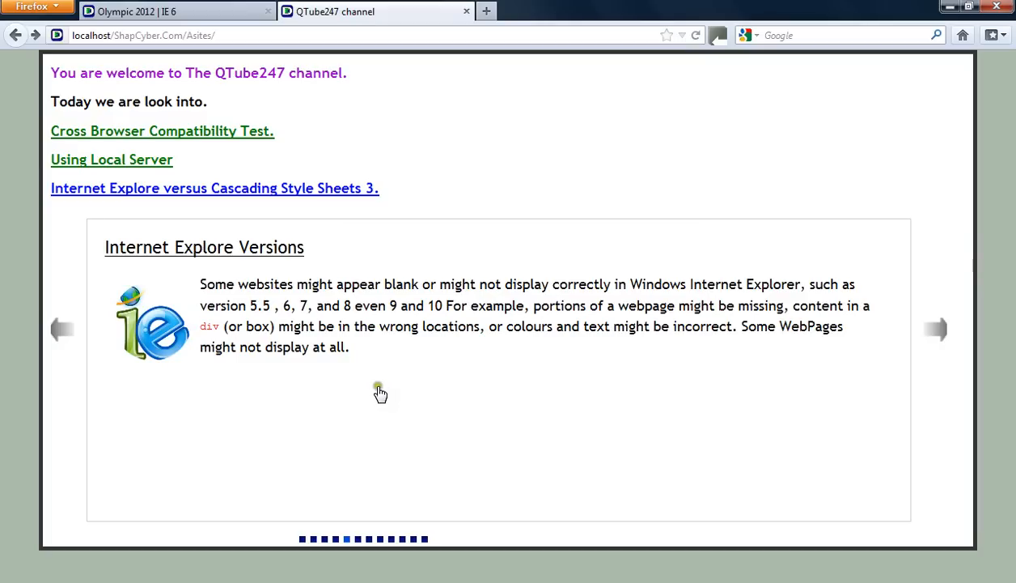
{"action": "mouse_move", "coordinate": [411, 389]}
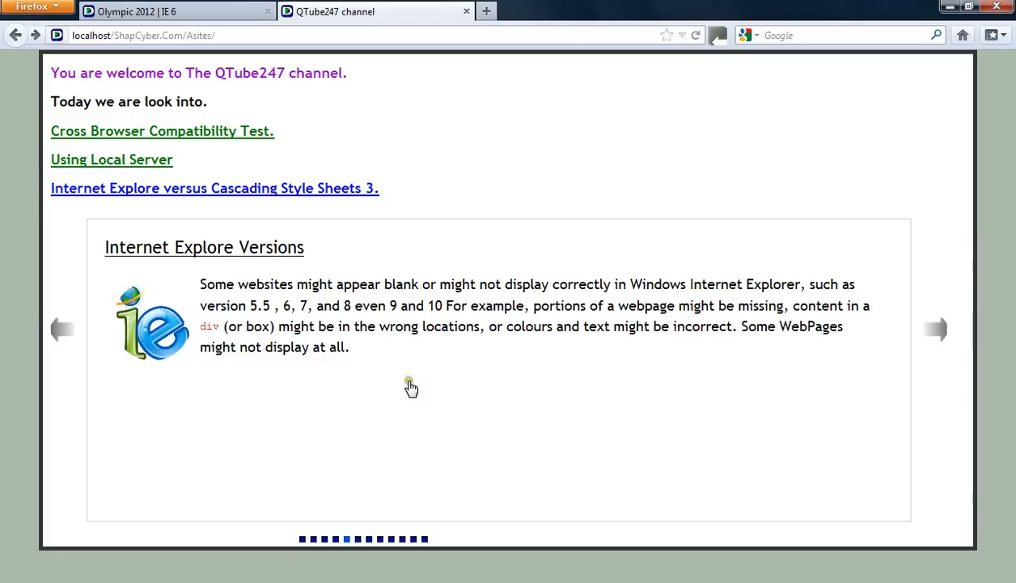
{"action": "mouse_move", "coordinate": [473, 373]}
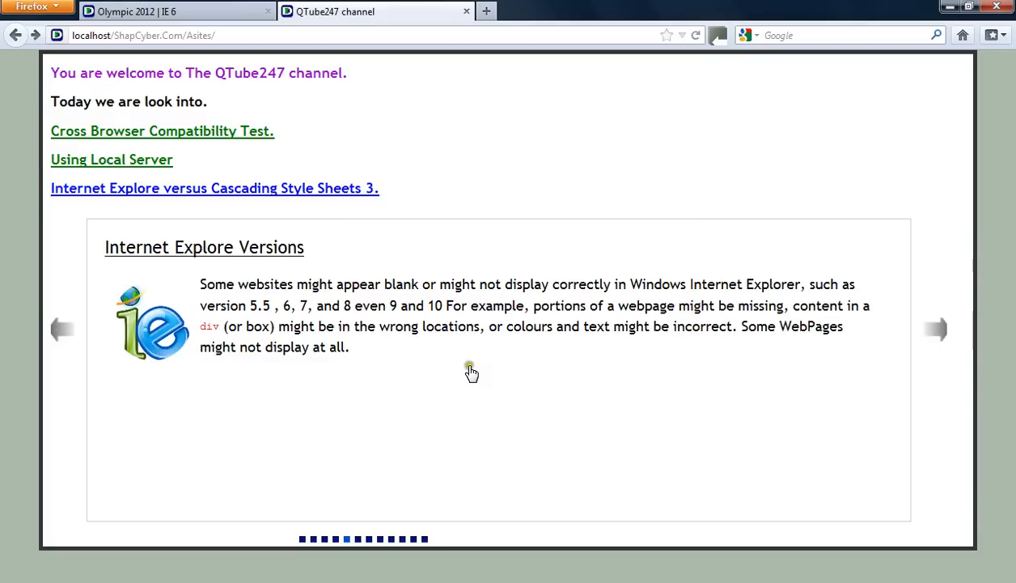
{"action": "mouse_move", "coordinate": [298, 333]}
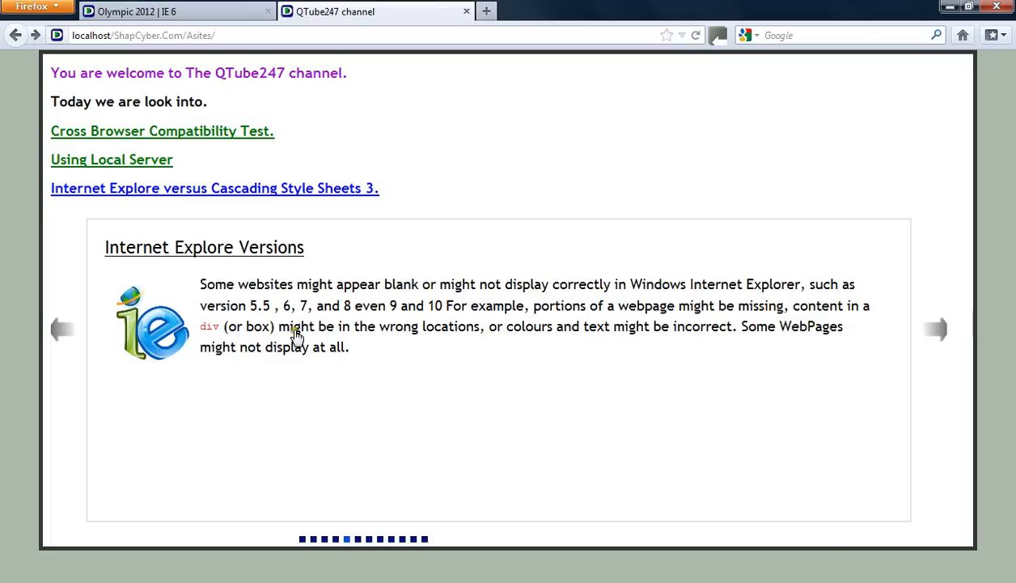
{"action": "mouse_move", "coordinate": [881, 307]}
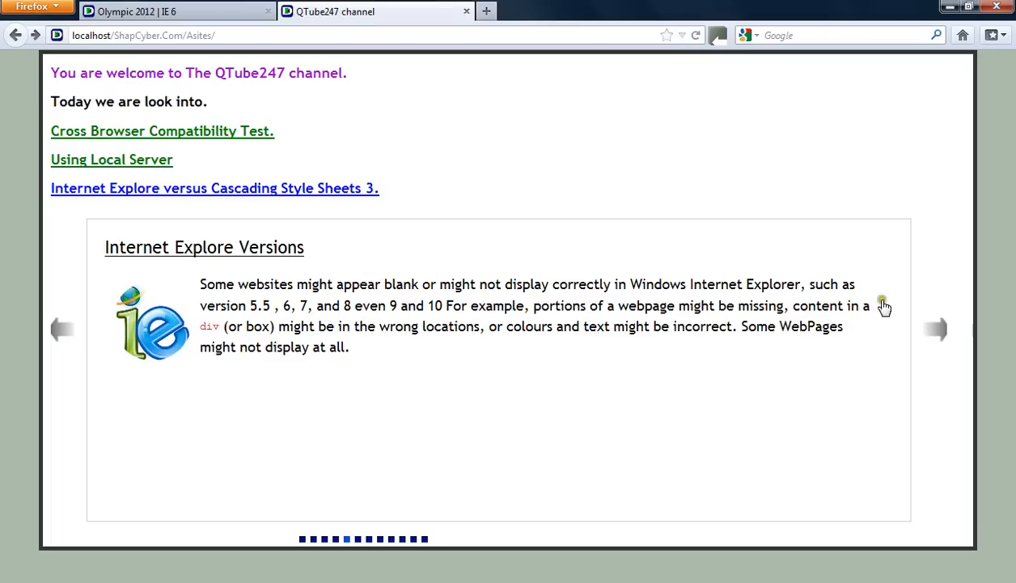
Advance to the 'Cascading Style Sheets (CSS) Syntax' slide.
{"action": "left_click", "coordinate": [936, 329]}
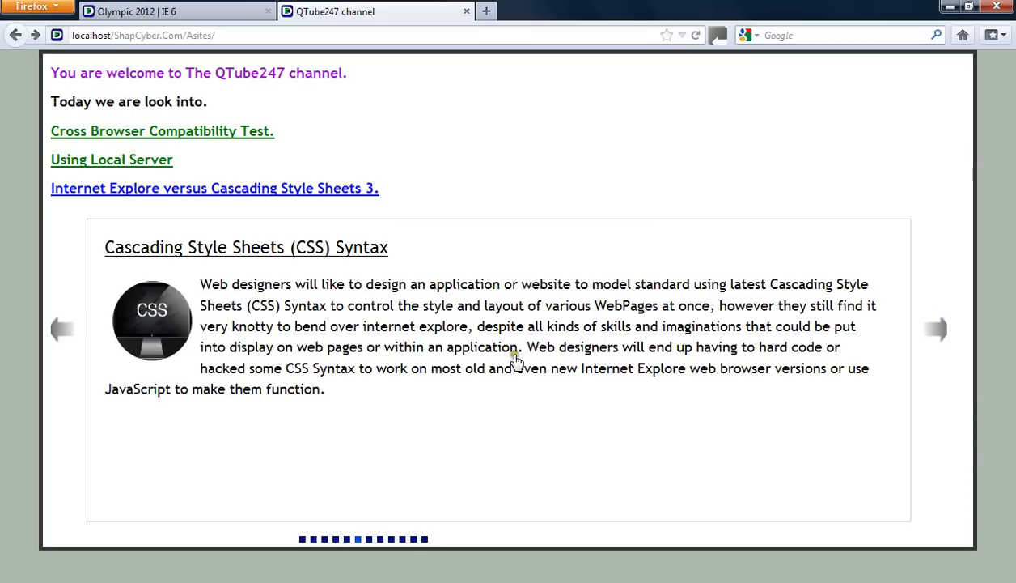
{"action": "mouse_move", "coordinate": [848, 401]}
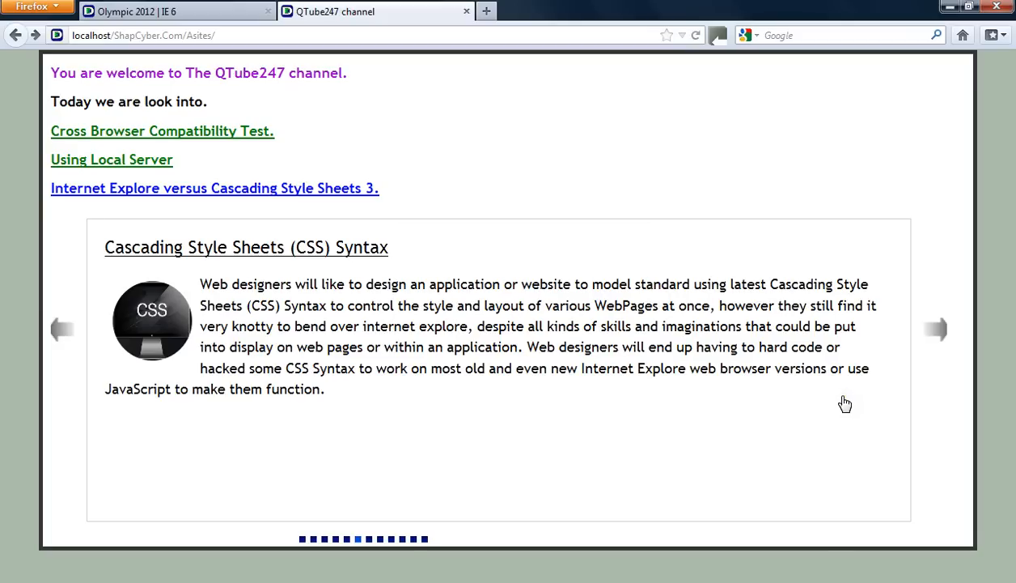
{"action": "mouse_move", "coordinate": [126, 335]}
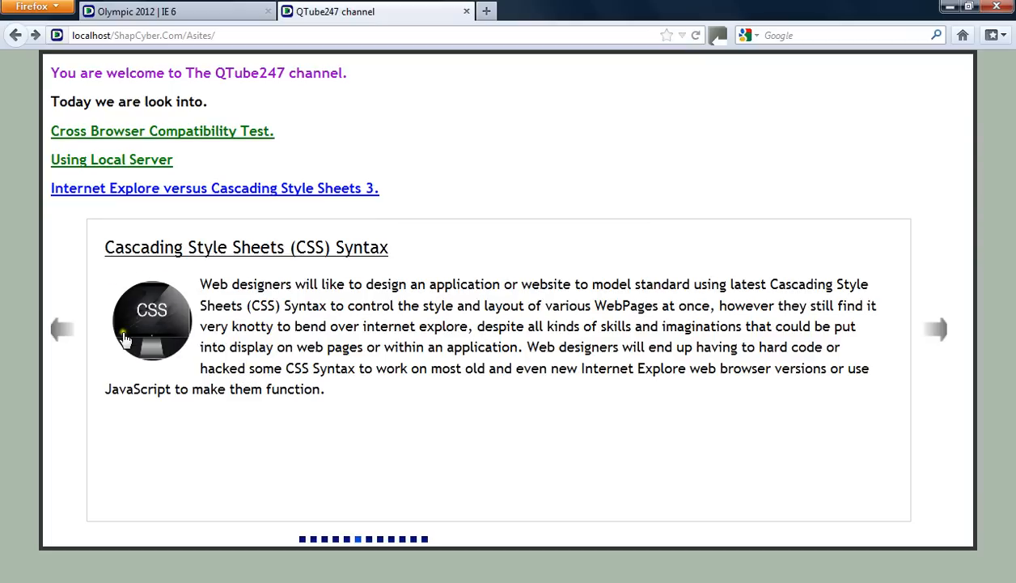
{"action": "mouse_move", "coordinate": [252, 385]}
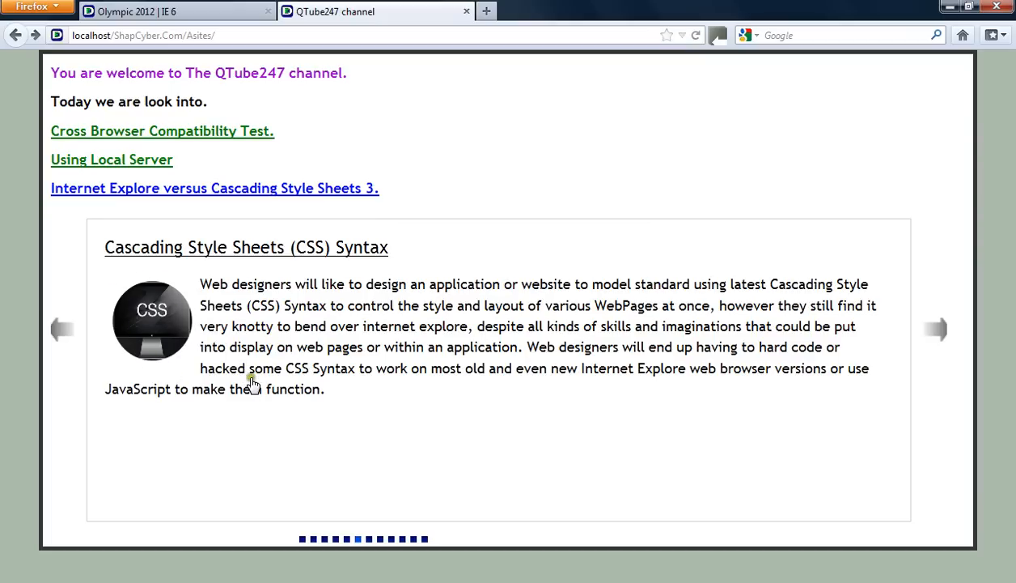
{"action": "mouse_move", "coordinate": [170, 366]}
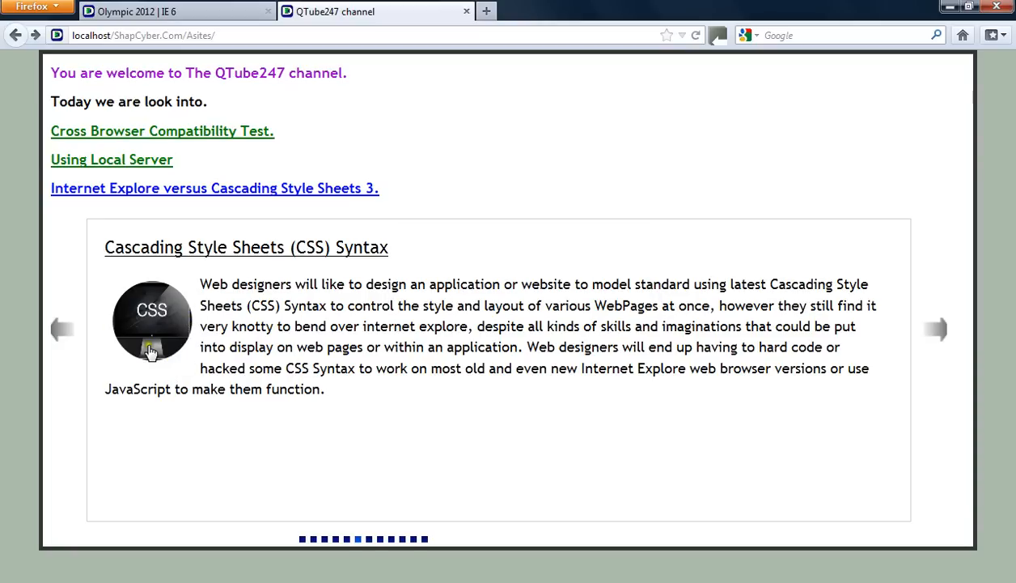
{"action": "mouse_move", "coordinate": [198, 372]}
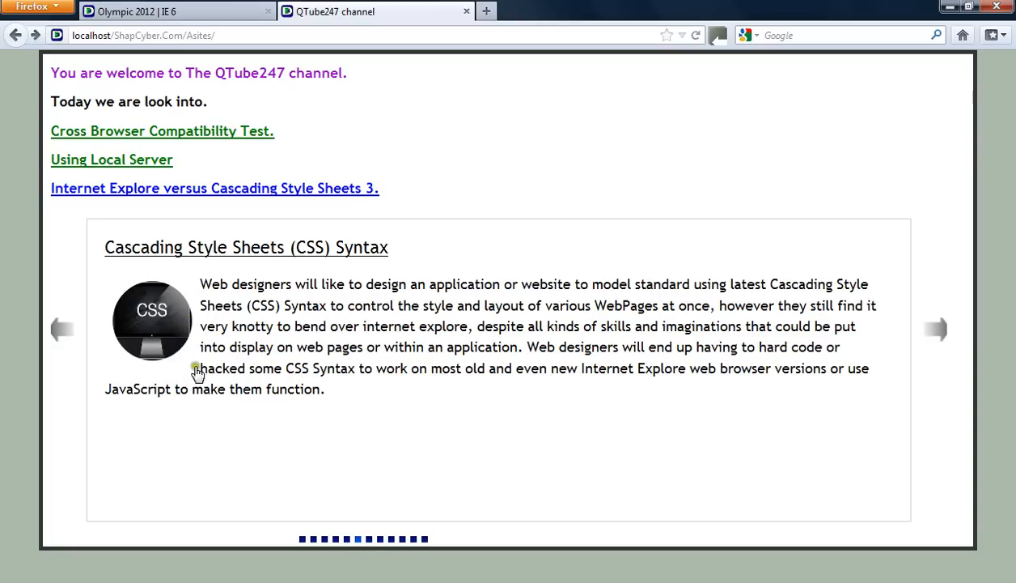
{"action": "mouse_move", "coordinate": [257, 354]}
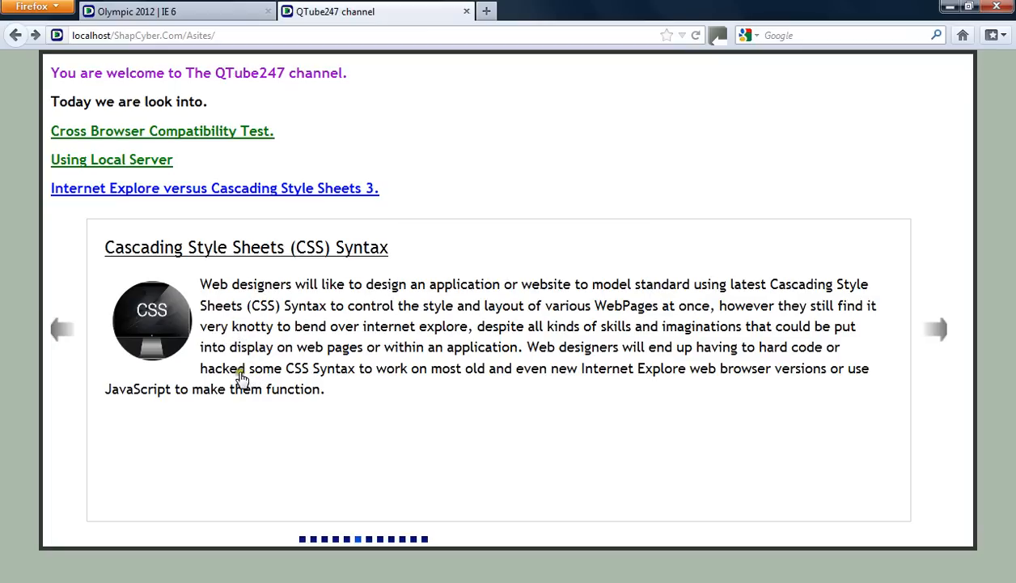
{"action": "mouse_move", "coordinate": [268, 348]}
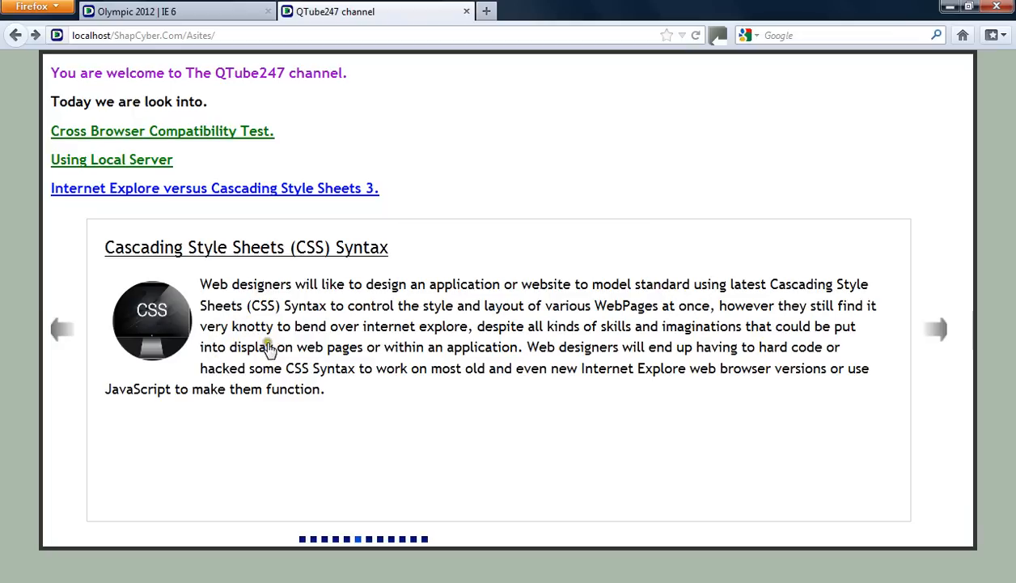
{"action": "mouse_move", "coordinate": [152, 309]}
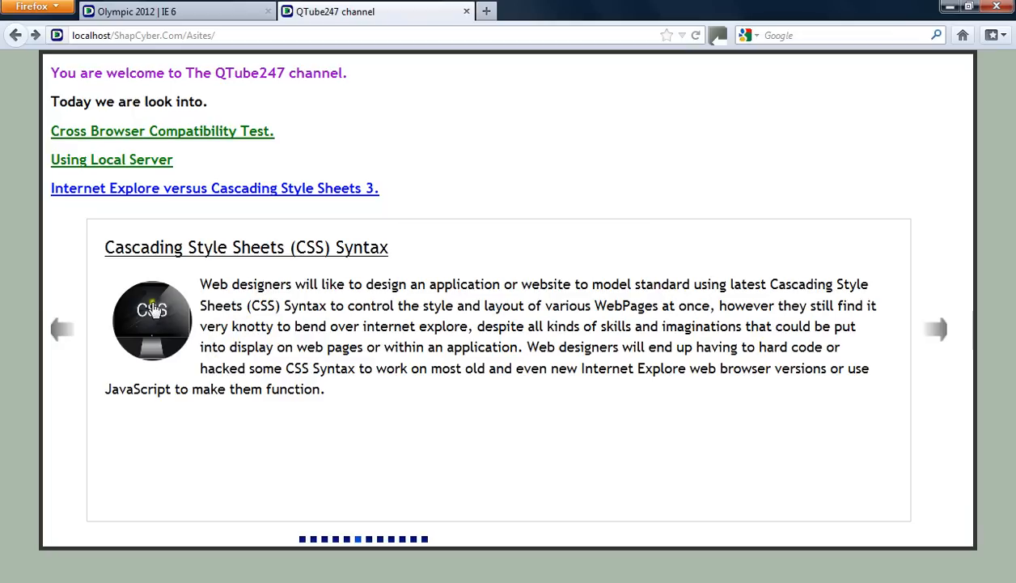
{"action": "mouse_move", "coordinate": [251, 395]}
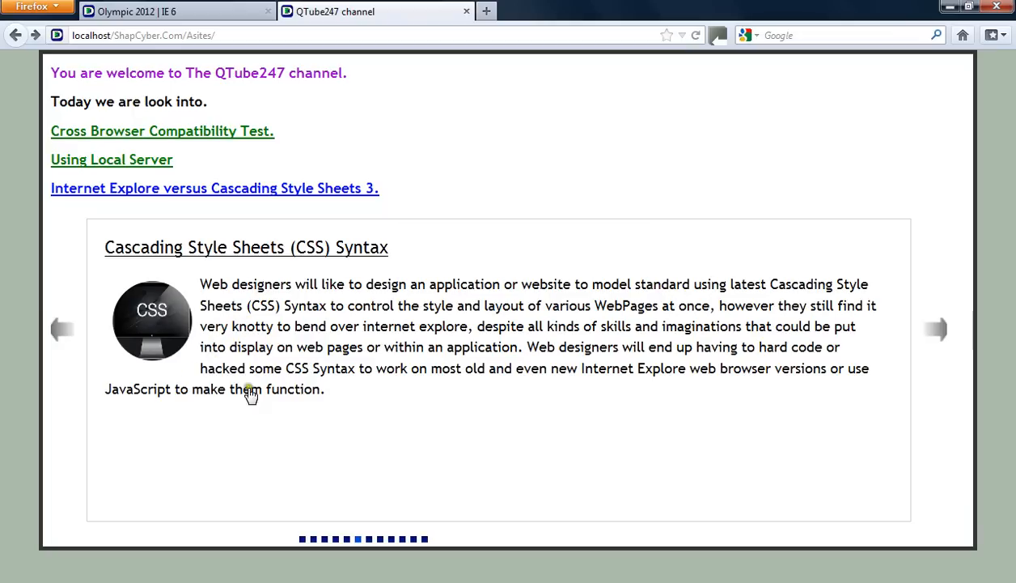
{"action": "mouse_move", "coordinate": [922, 339]}
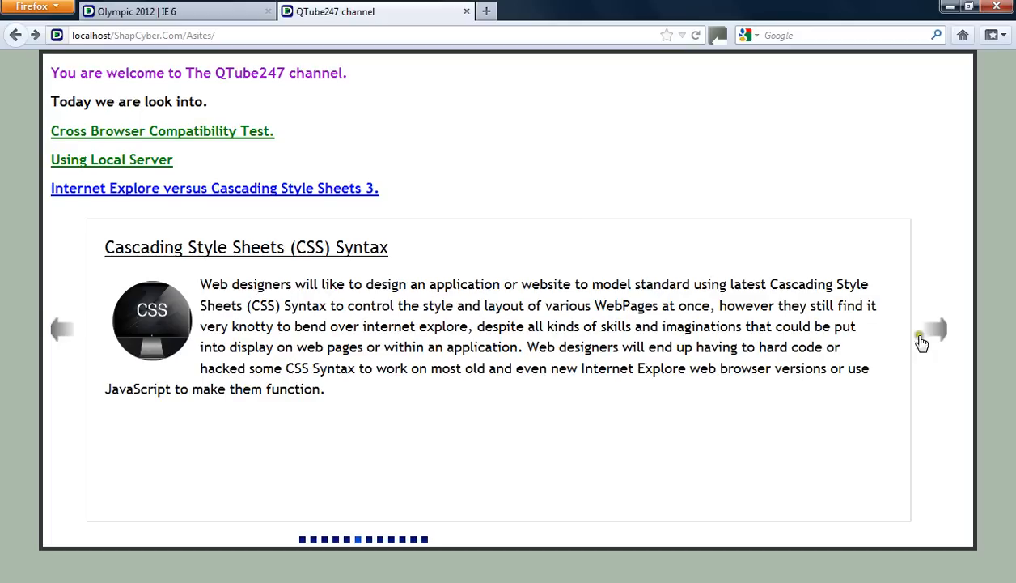
{"action": "mouse_move", "coordinate": [686, 292]}
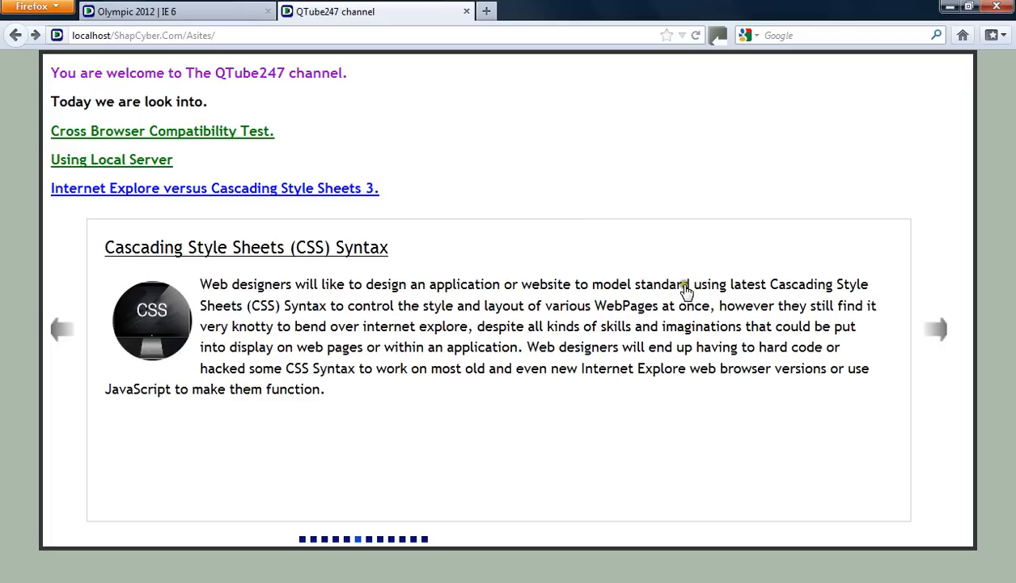
Advance to the 'Defining Document Compatibility' slide with its IE mode table.
{"action": "left_click", "coordinate": [935, 329]}
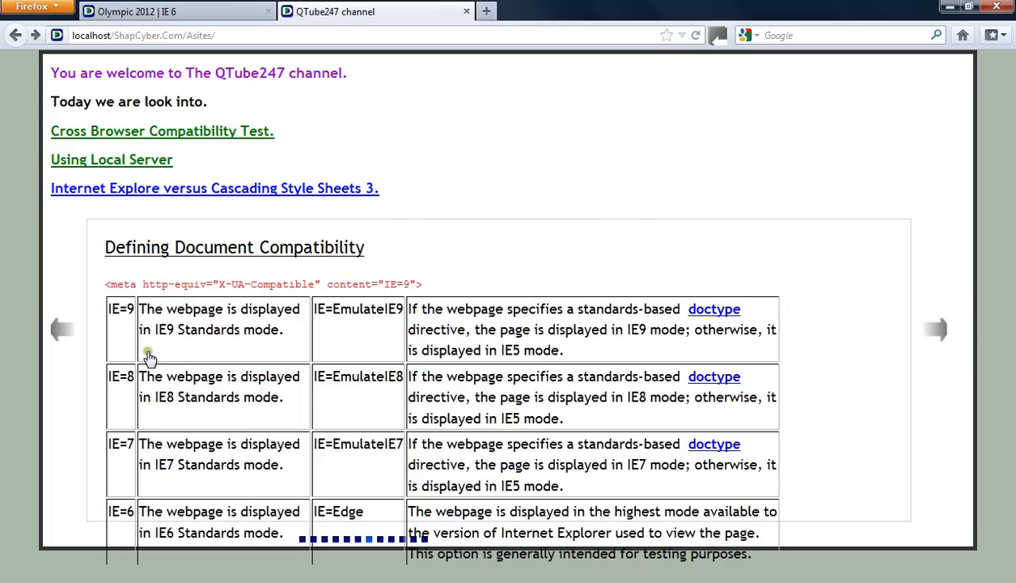
{"action": "mouse_move", "coordinate": [123, 359]}
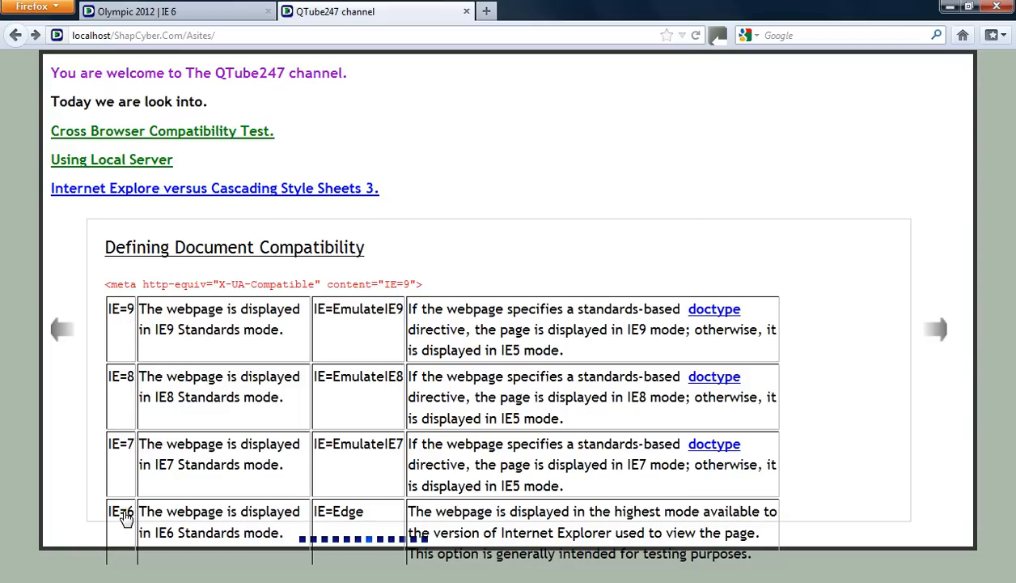
{"action": "mouse_move", "coordinate": [192, 473]}
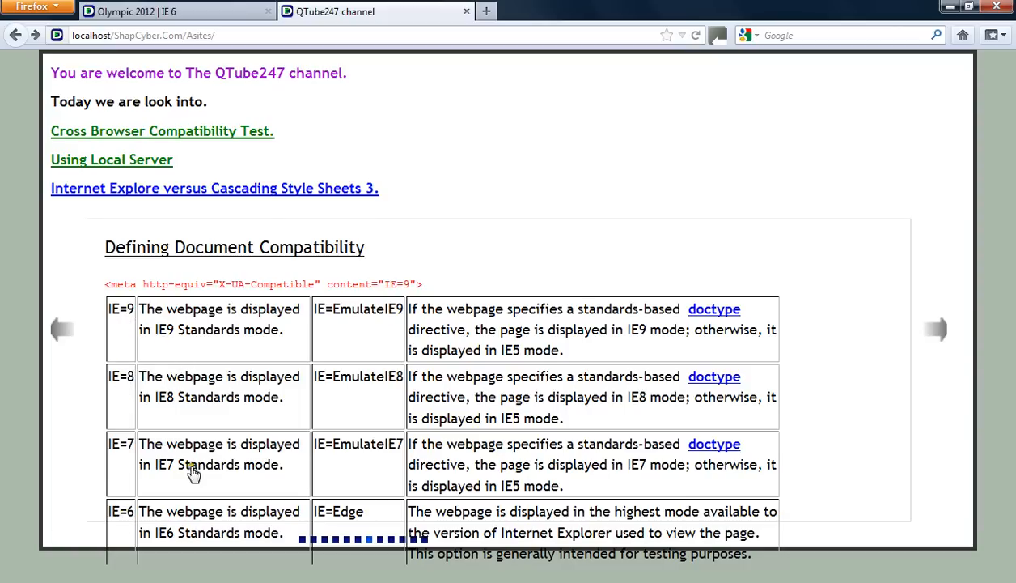
{"action": "mouse_move", "coordinate": [327, 418]}
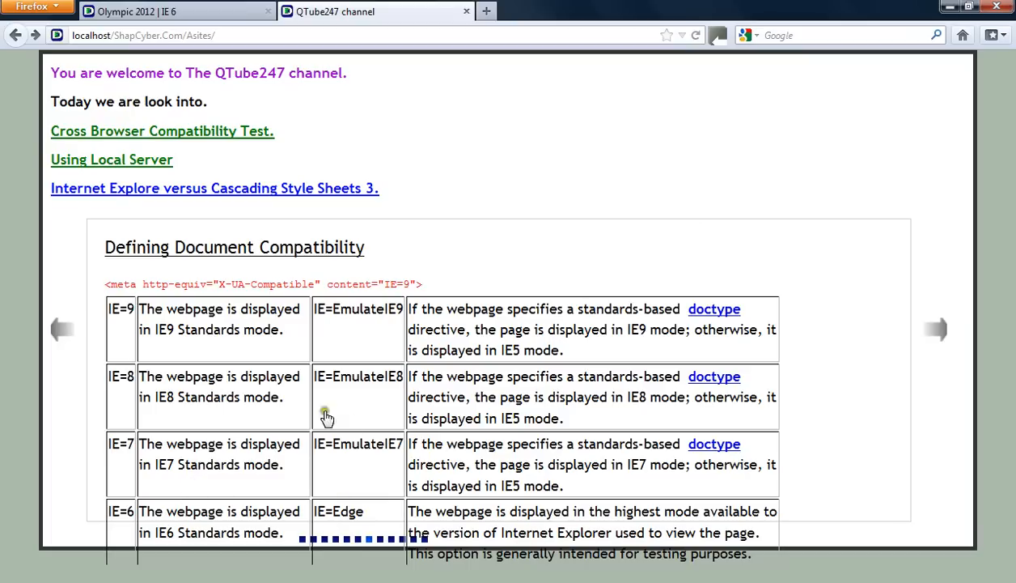
{"action": "mouse_move", "coordinate": [443, 373]}
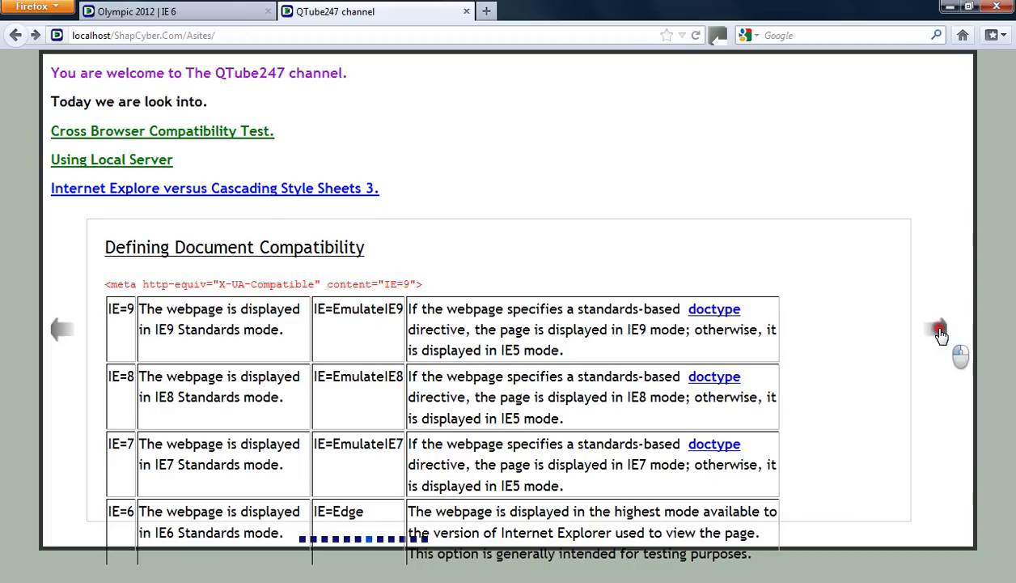
{"action": "left_click", "coordinate": [936, 330]}
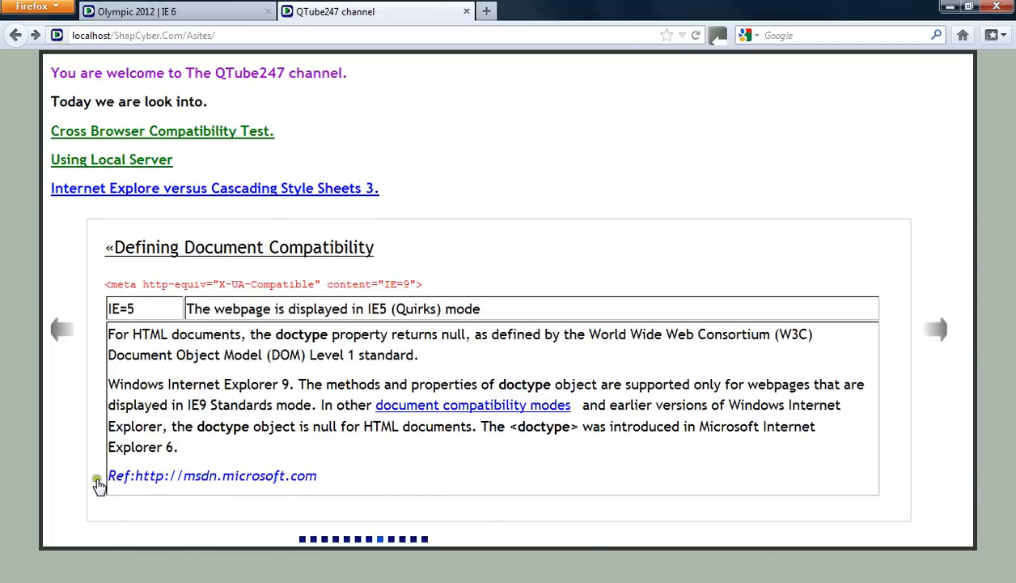
{"action": "mouse_move", "coordinate": [356, 472]}
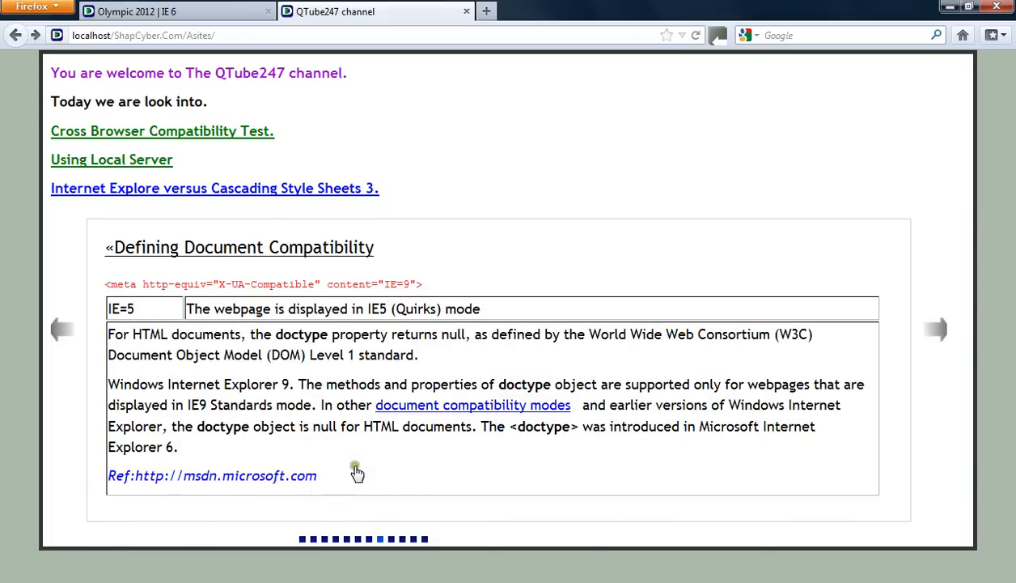
{"action": "mouse_move", "coordinate": [170, 364]}
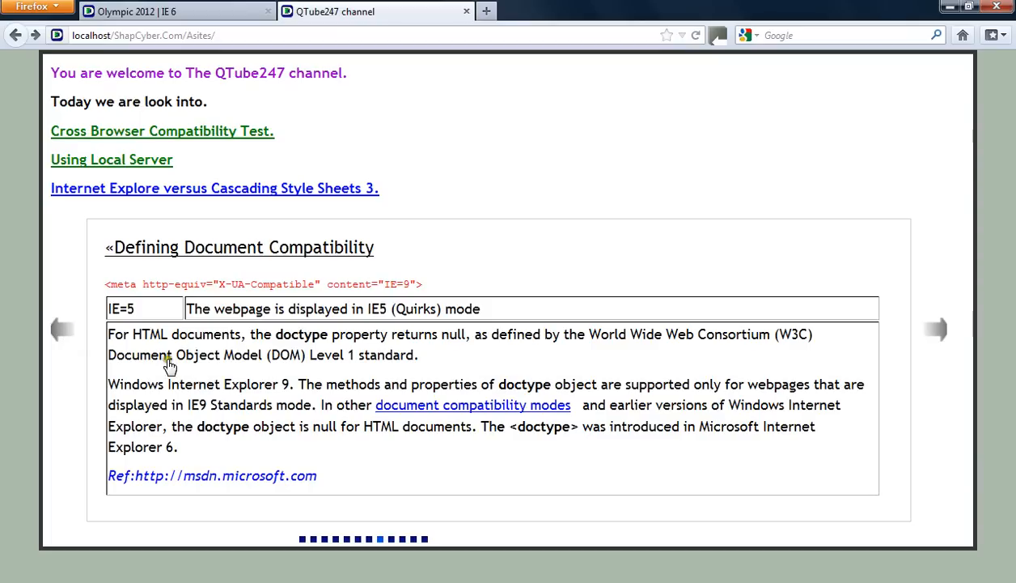
{"action": "mouse_move", "coordinate": [126, 485]}
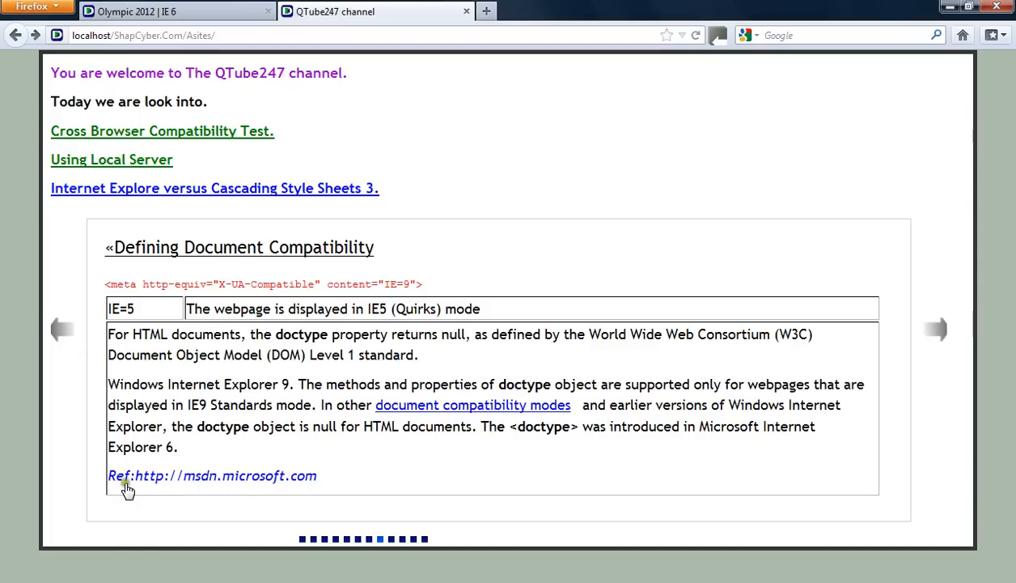
{"action": "mouse_move", "coordinate": [233, 489]}
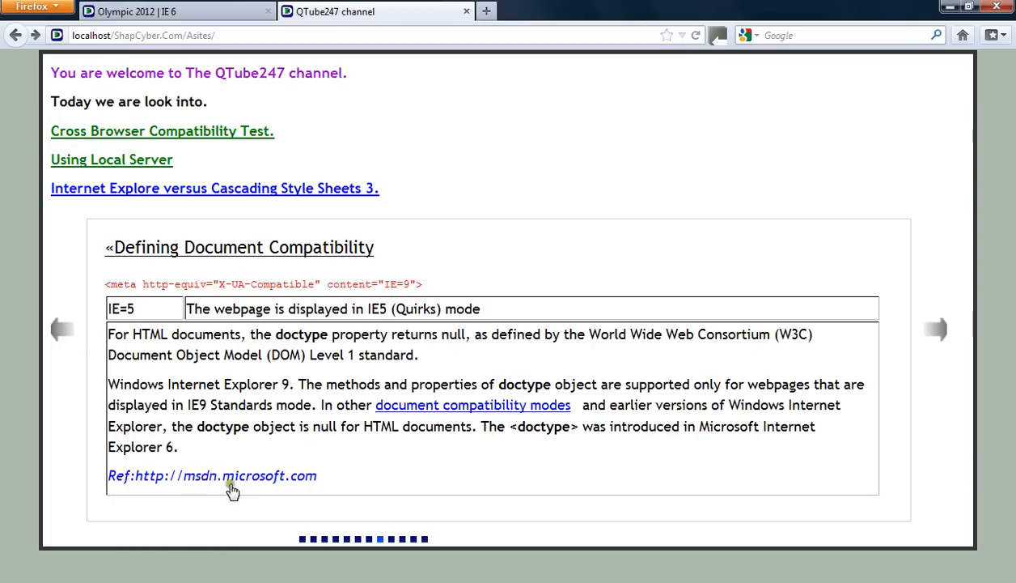
{"action": "mouse_move", "coordinate": [385, 466]}
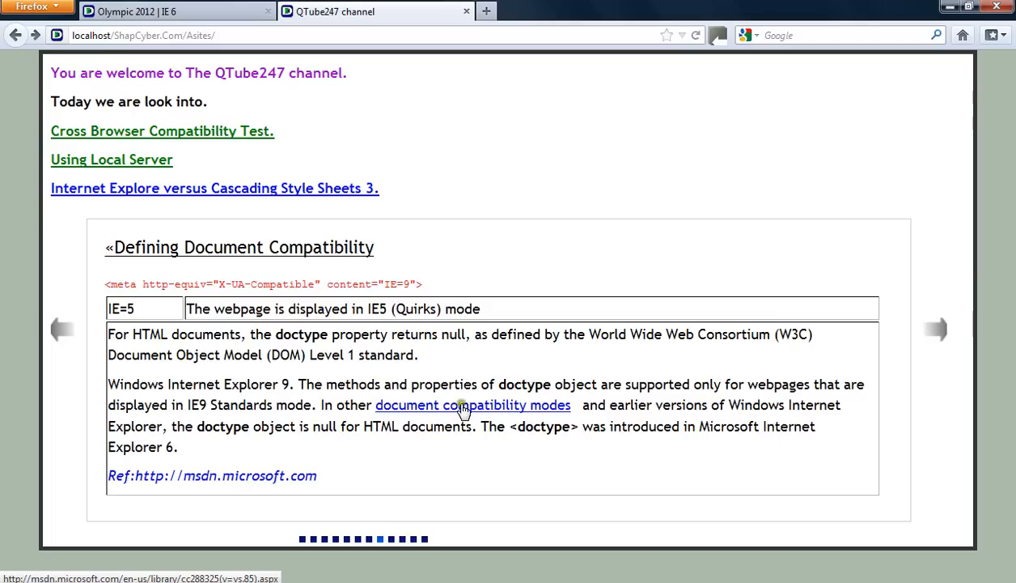
{"action": "mouse_move", "coordinate": [526, 437]}
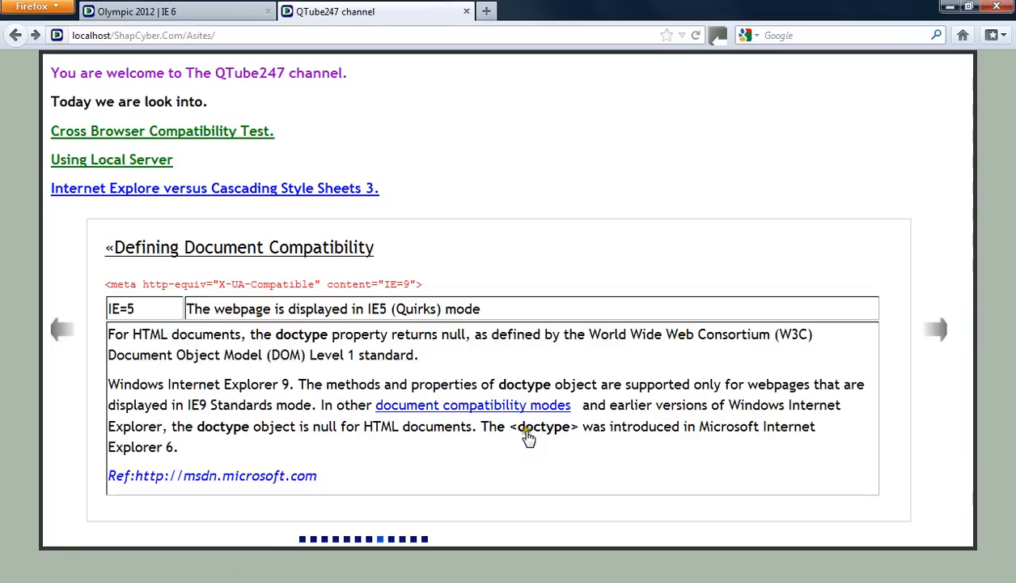
{"action": "mouse_move", "coordinate": [516, 441]}
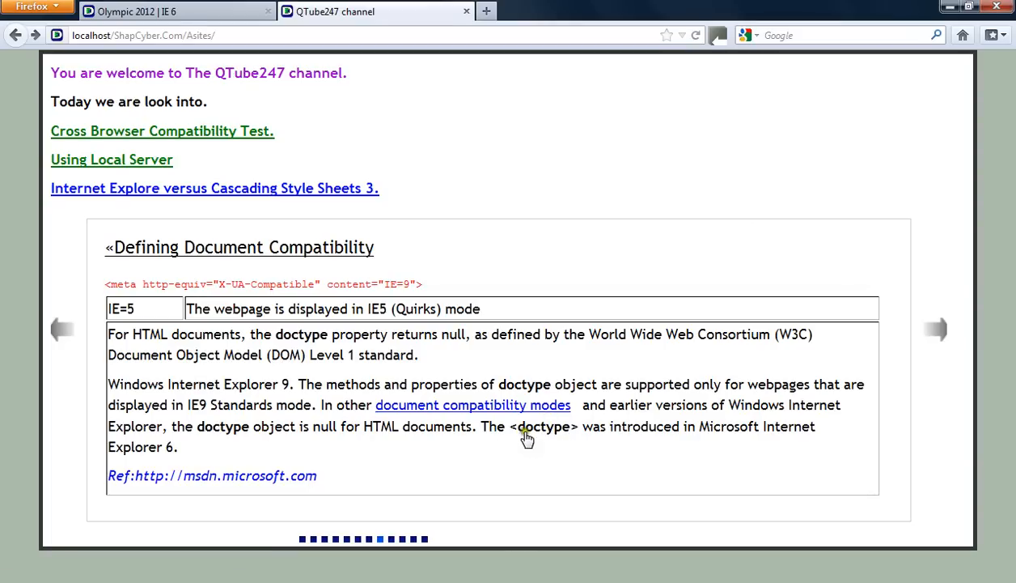
{"action": "mouse_move", "coordinate": [575, 433]}
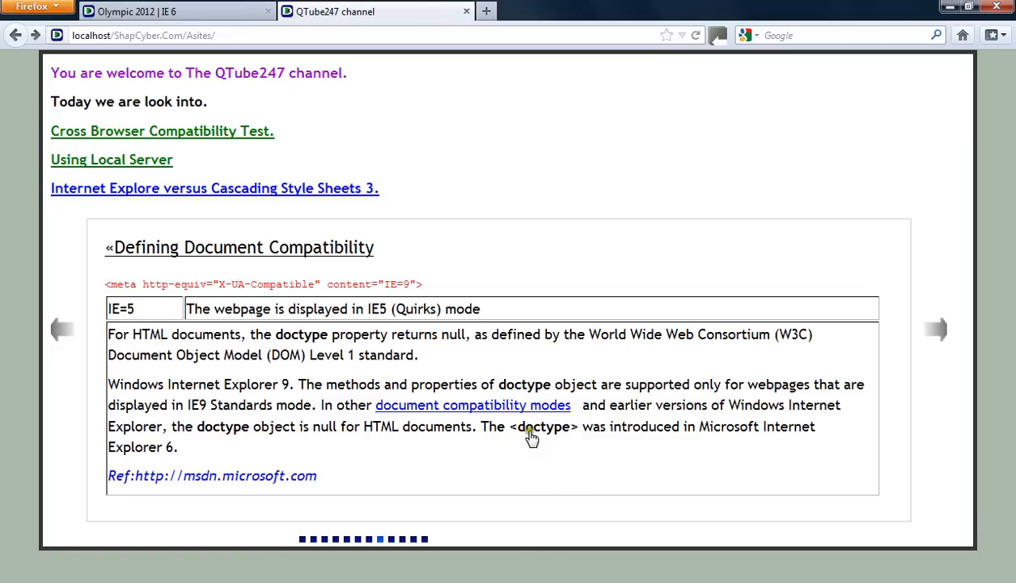
{"action": "mouse_move", "coordinate": [419, 420]}
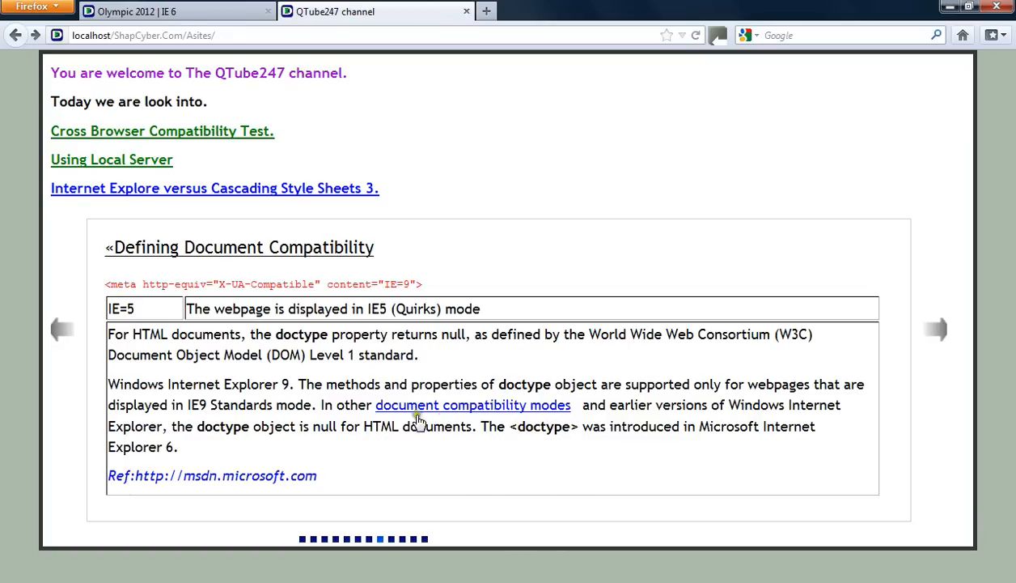
{"action": "mouse_move", "coordinate": [249, 427]}
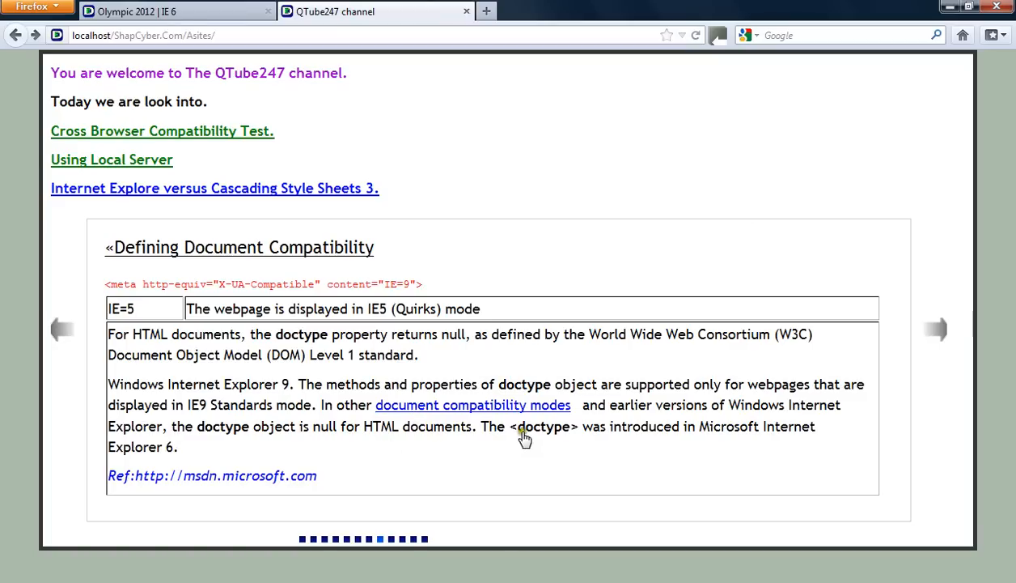
{"action": "mouse_move", "coordinate": [521, 430]}
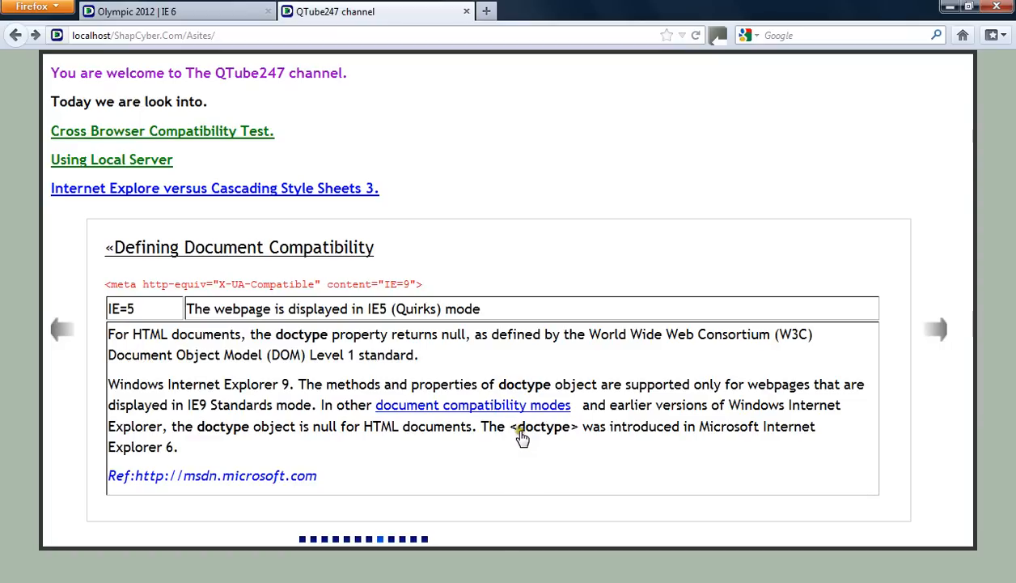
{"action": "mouse_move", "coordinate": [331, 380]}
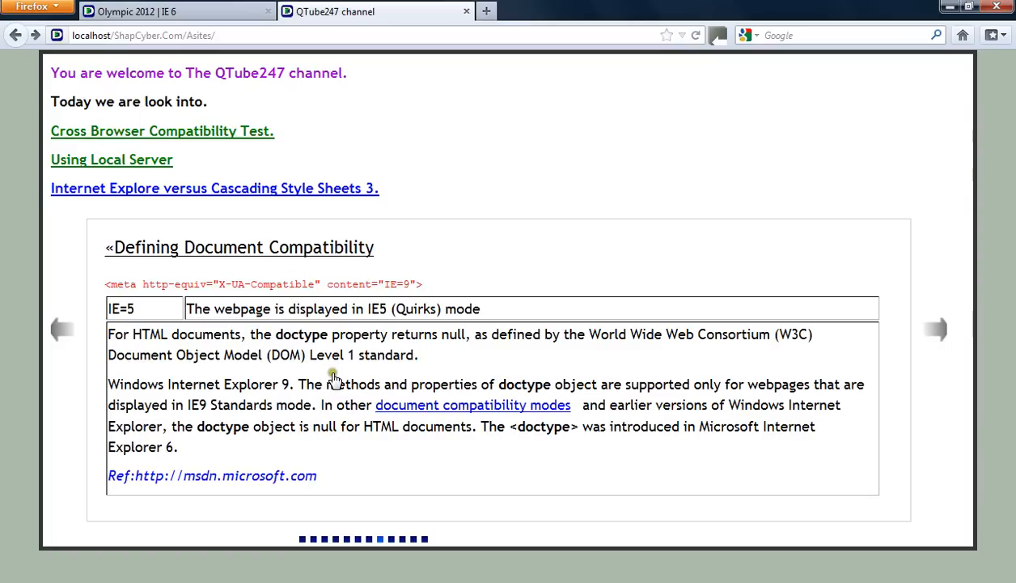
{"action": "mouse_move", "coordinate": [282, 371]}
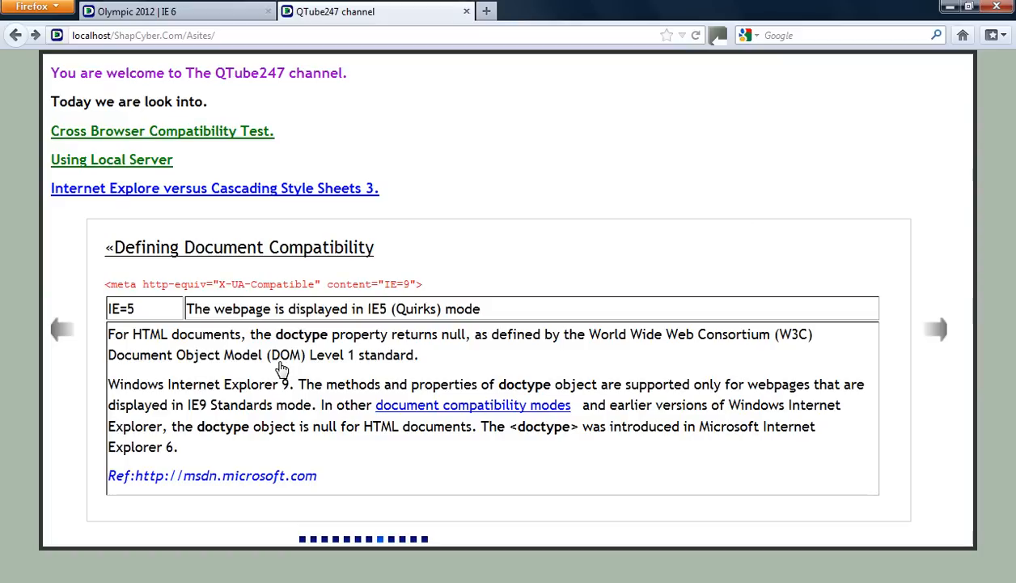
{"action": "mouse_move", "coordinate": [942, 331]}
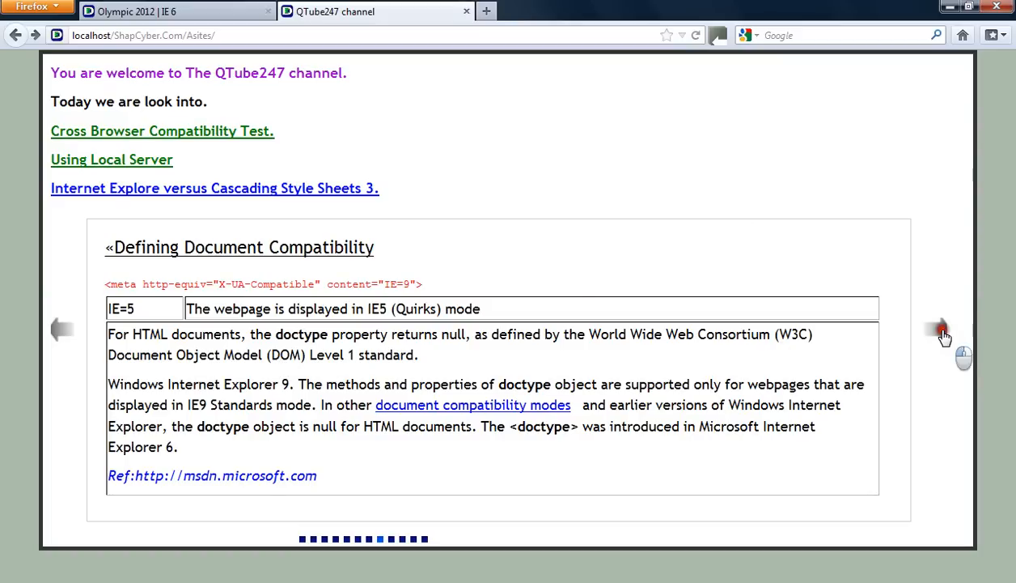
Advance to the 'Problem Proves' slide listing box shadow, text shadow and rounded corners.
{"action": "left_click", "coordinate": [935, 330]}
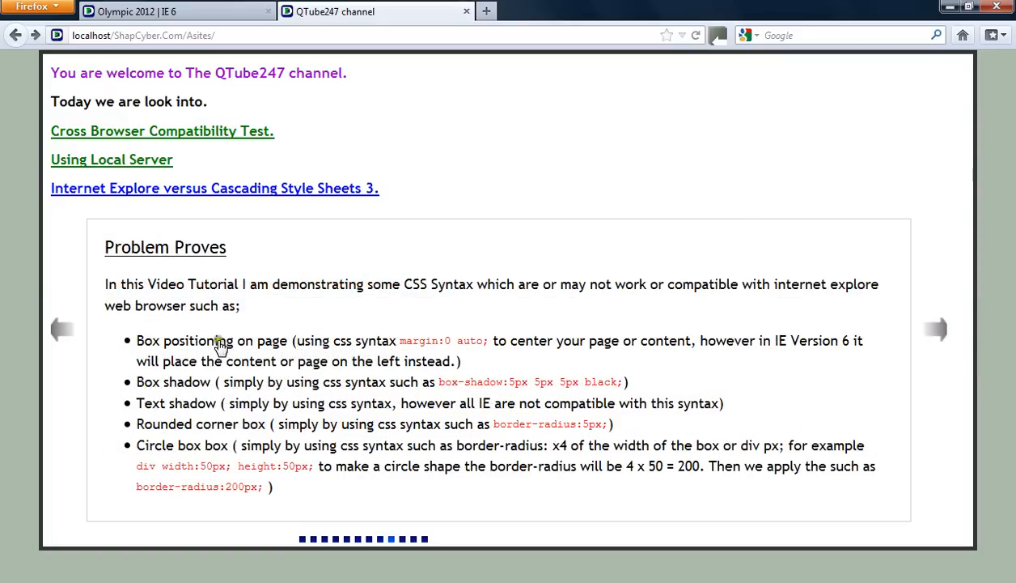
{"action": "mouse_move", "coordinate": [209, 372]}
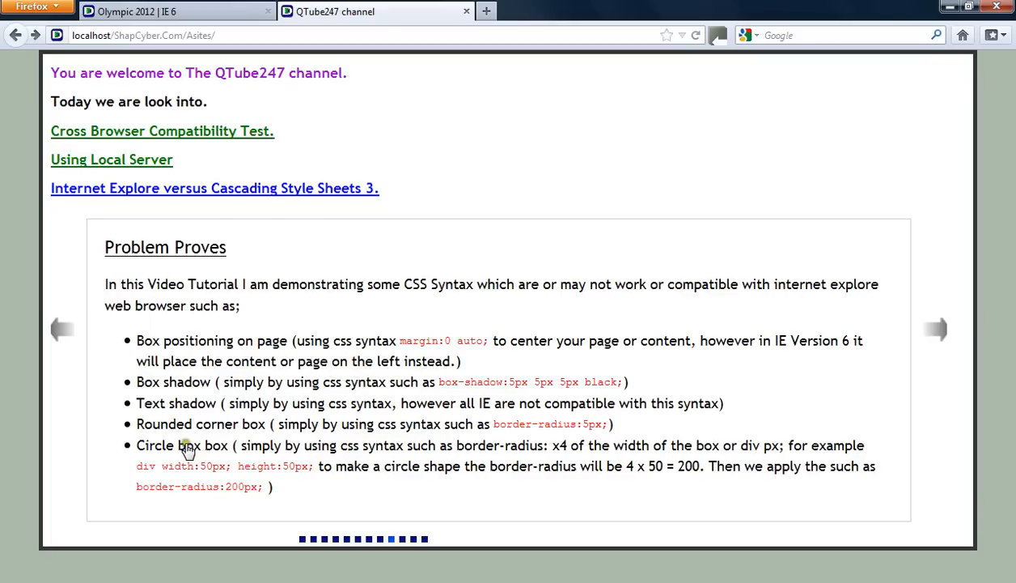
{"action": "mouse_move", "coordinate": [208, 366]}
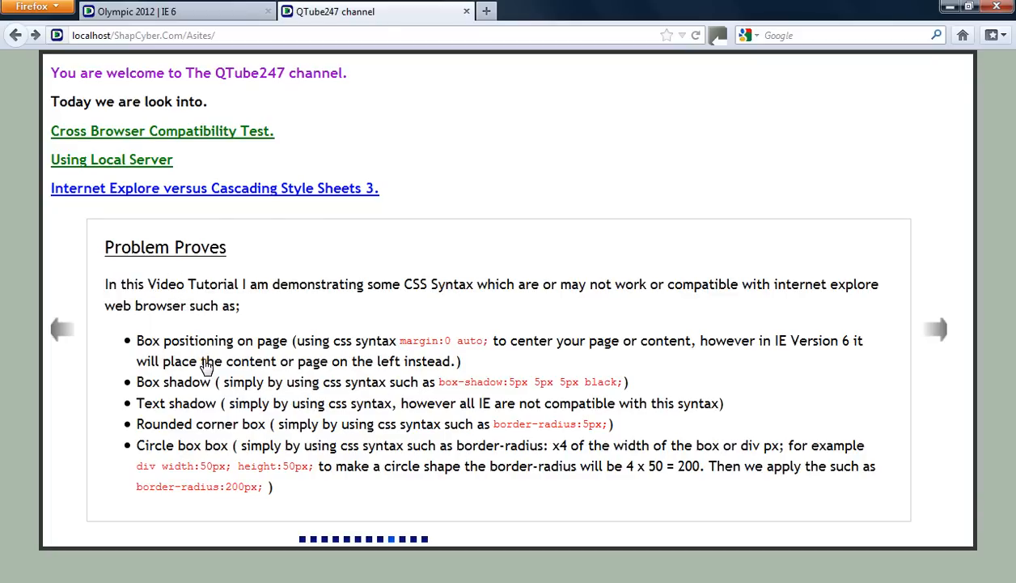
{"action": "mouse_move", "coordinate": [121, 331]}
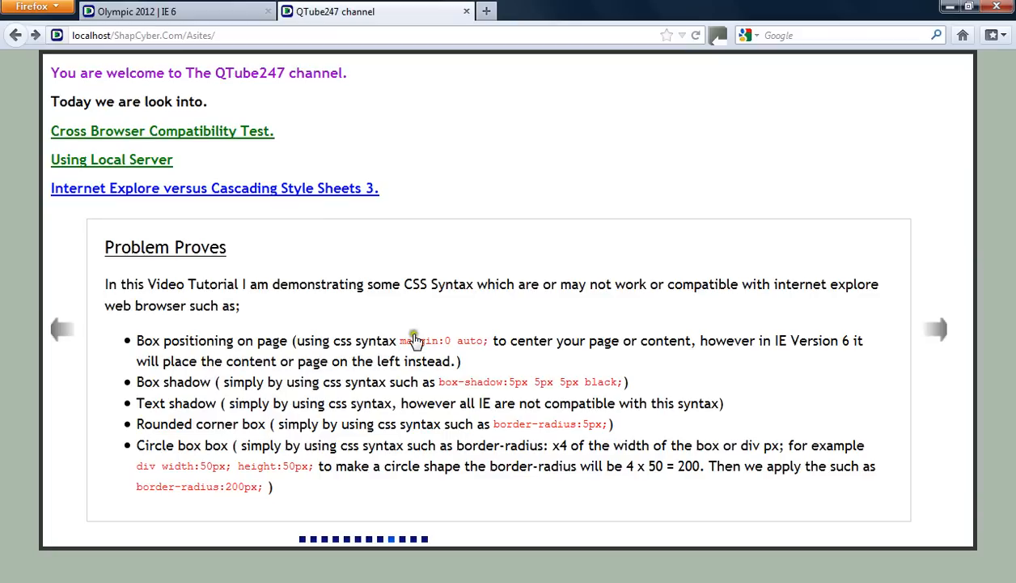
{"action": "mouse_move", "coordinate": [306, 382]}
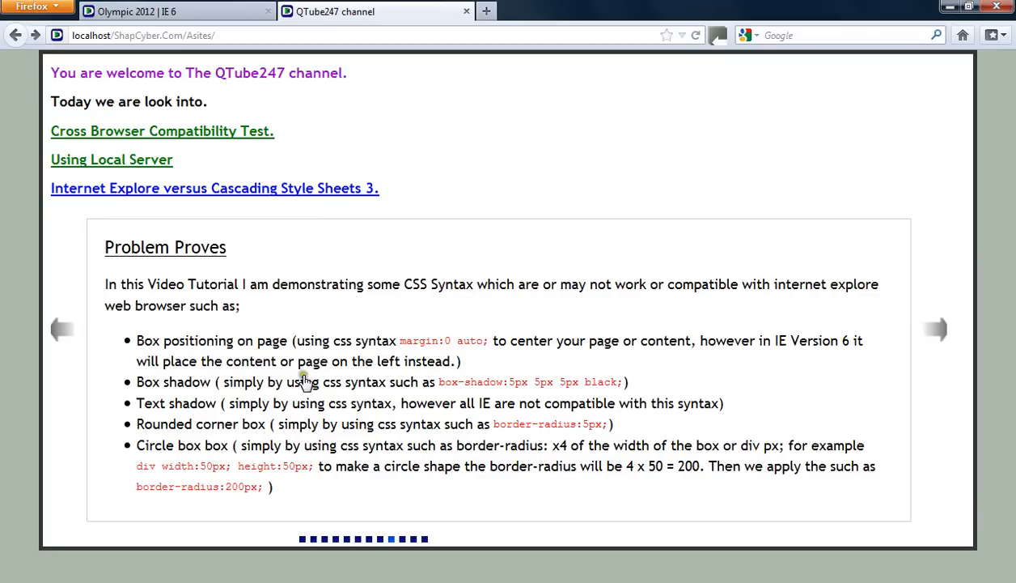
{"action": "mouse_move", "coordinate": [188, 369]}
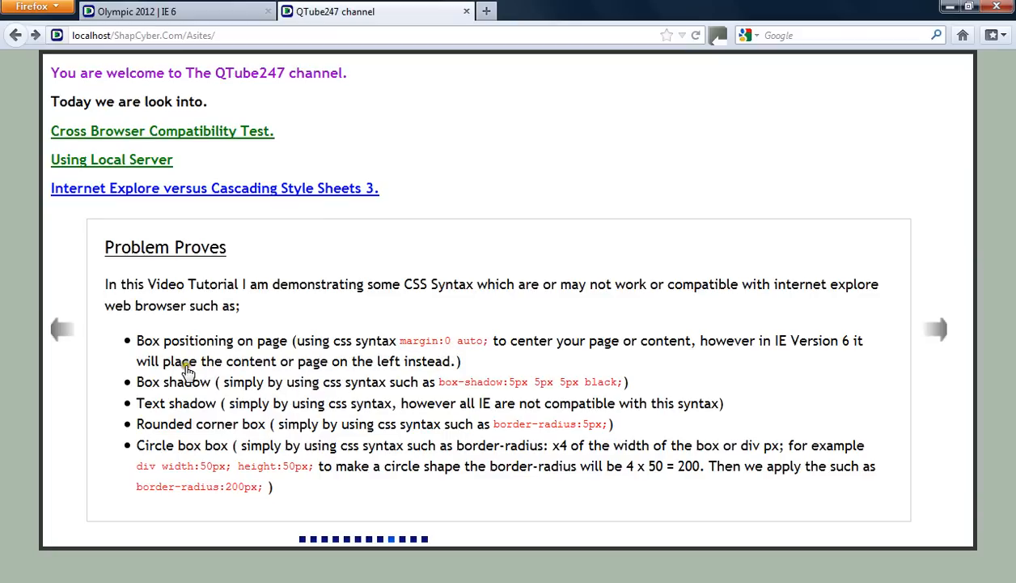
{"action": "mouse_move", "coordinate": [434, 362]}
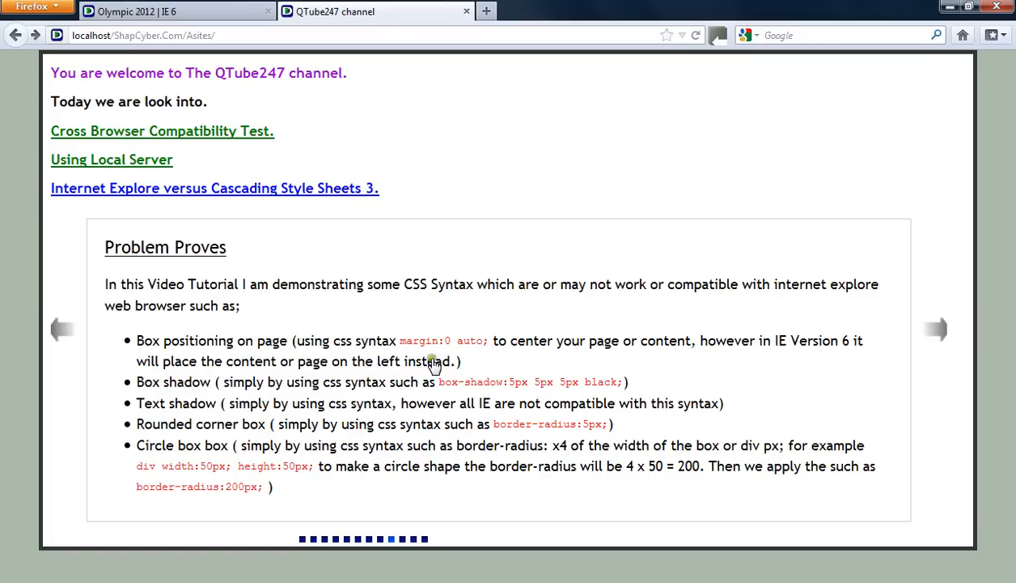
{"action": "mouse_move", "coordinate": [392, 376]}
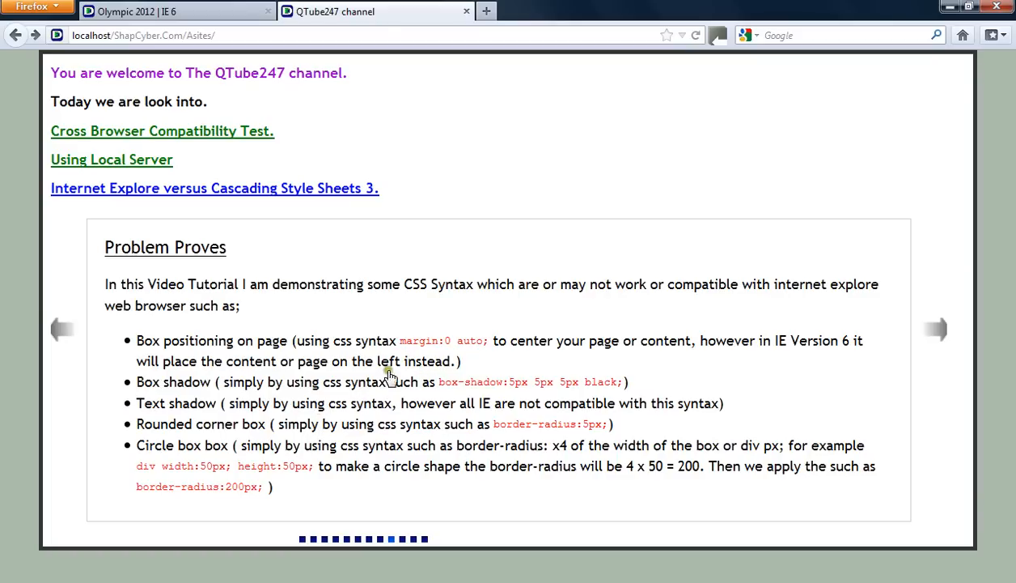
{"action": "mouse_move", "coordinate": [382, 408]}
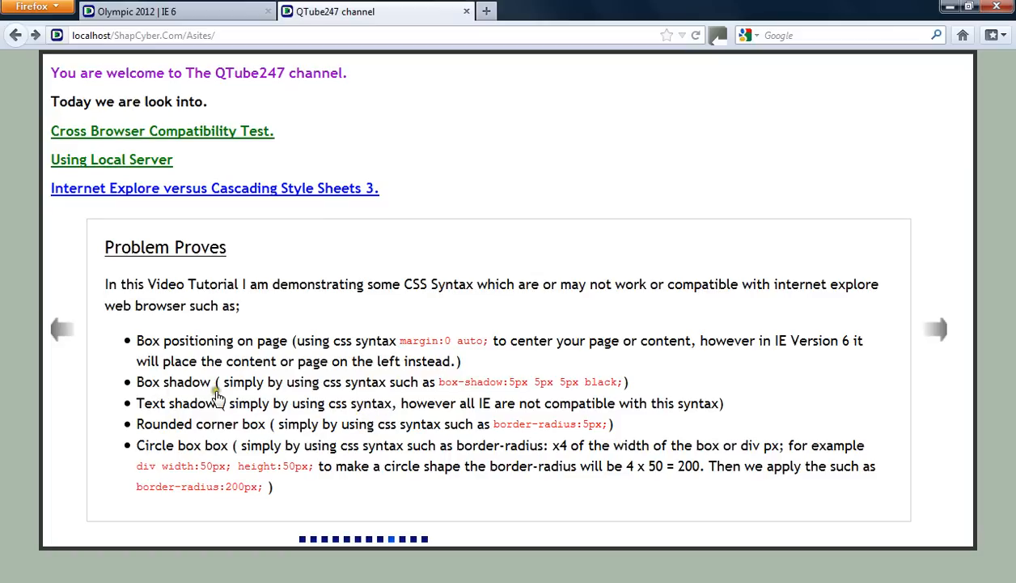
{"action": "mouse_move", "coordinate": [594, 393]}
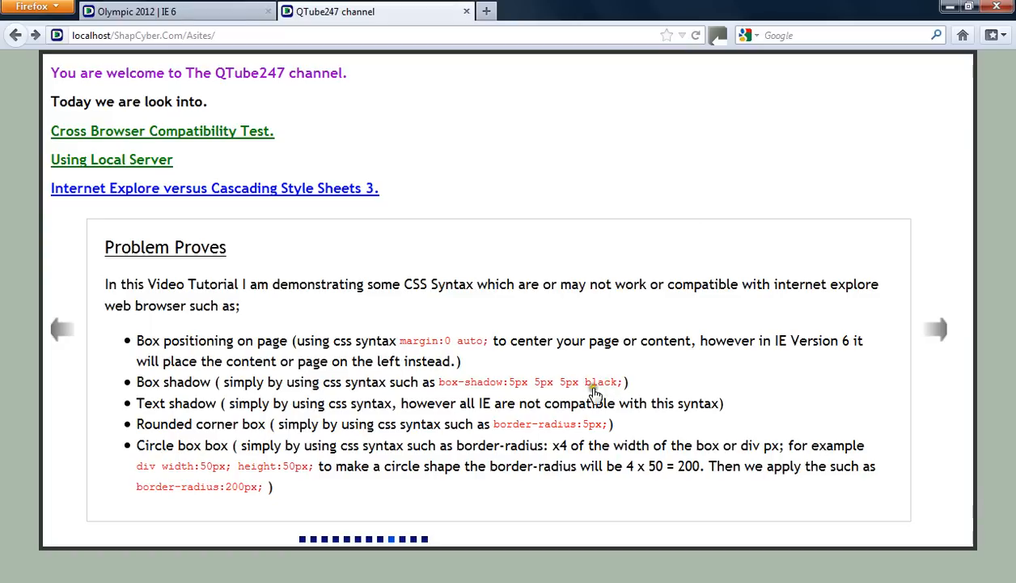
{"action": "mouse_move", "coordinate": [440, 387]}
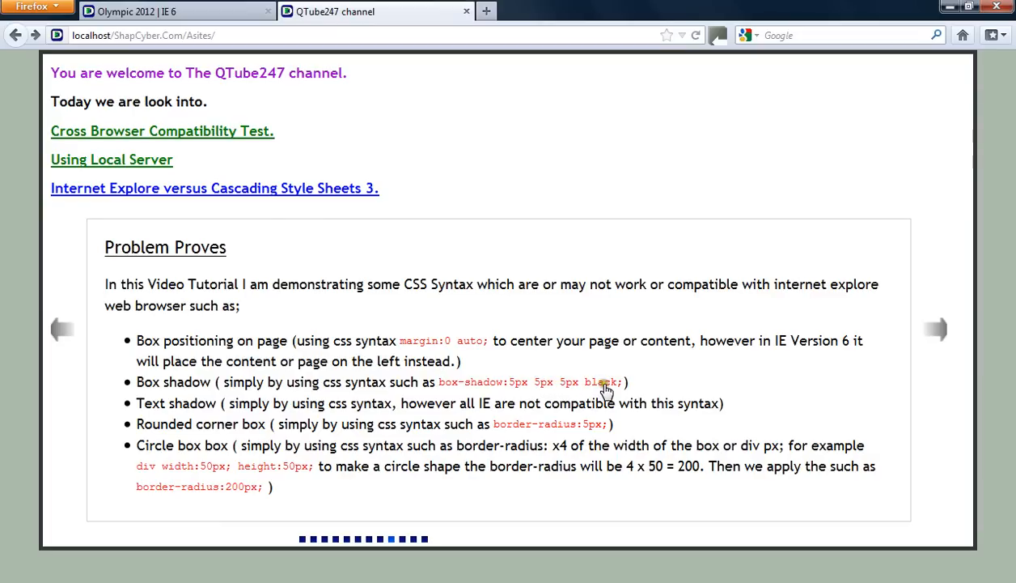
{"action": "mouse_move", "coordinate": [573, 362]}
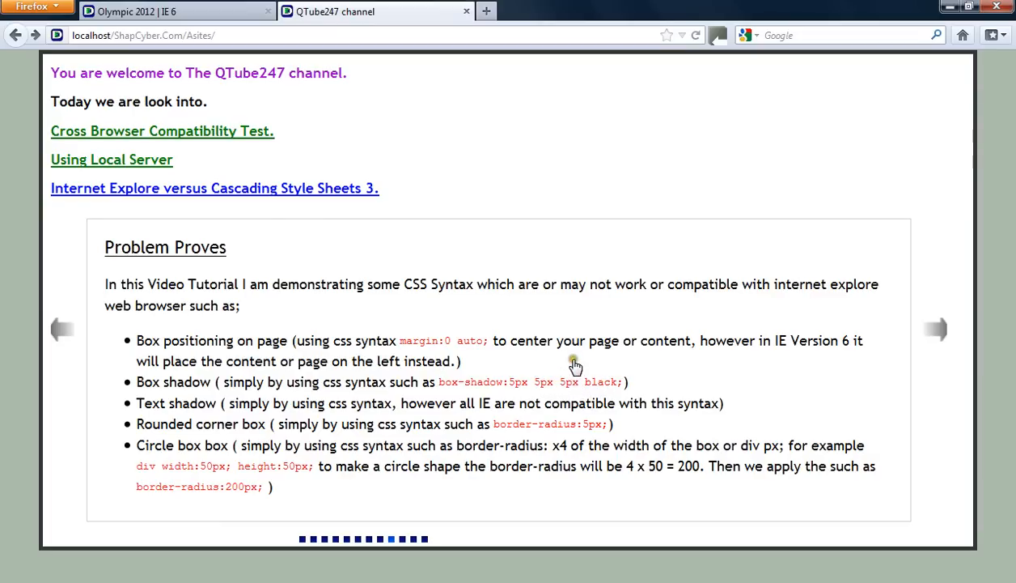
{"action": "mouse_move", "coordinate": [521, 397]}
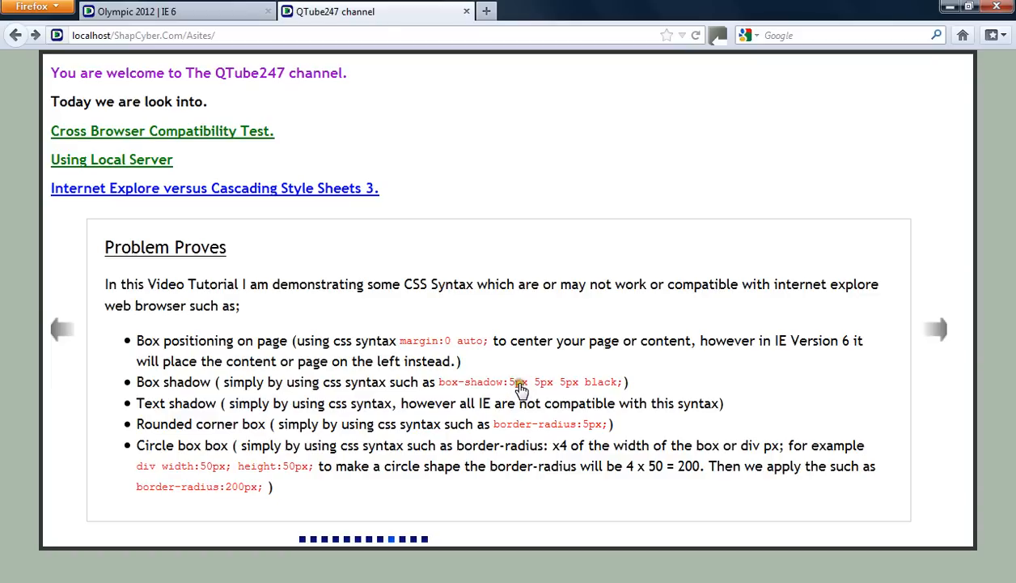
{"action": "mouse_move", "coordinate": [542, 388]}
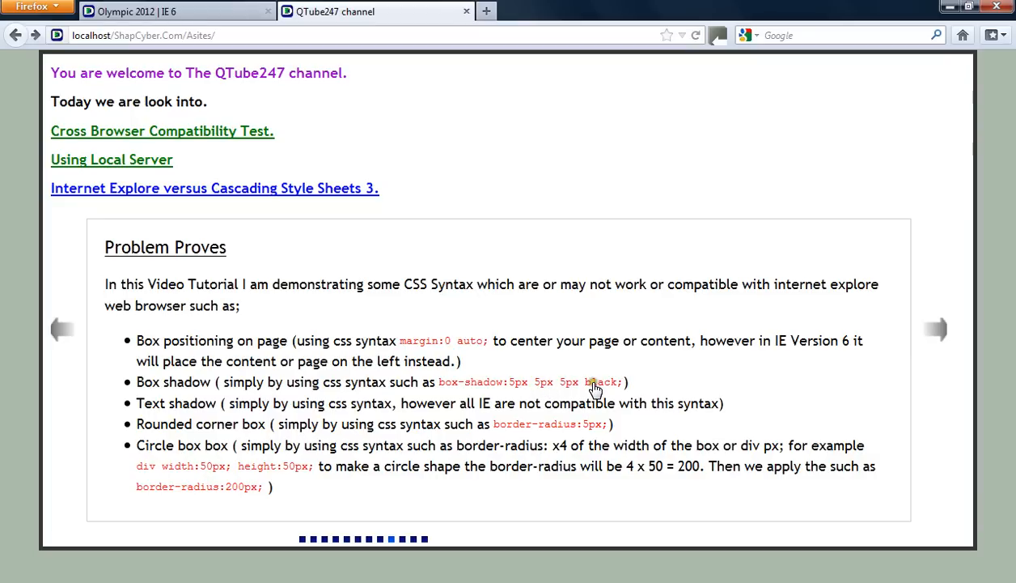
{"action": "mouse_move", "coordinate": [575, 395]}
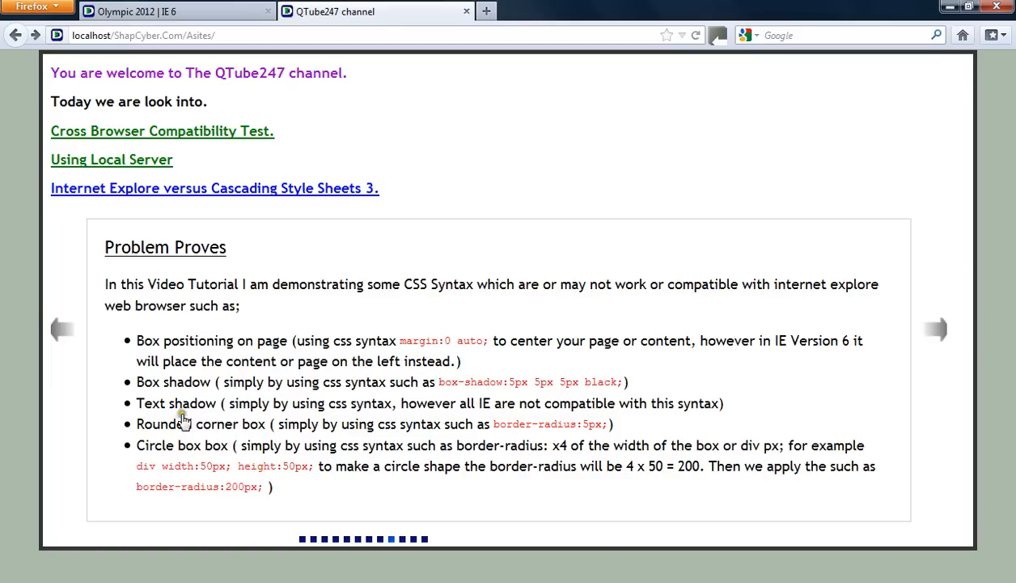
{"action": "mouse_move", "coordinate": [158, 414]}
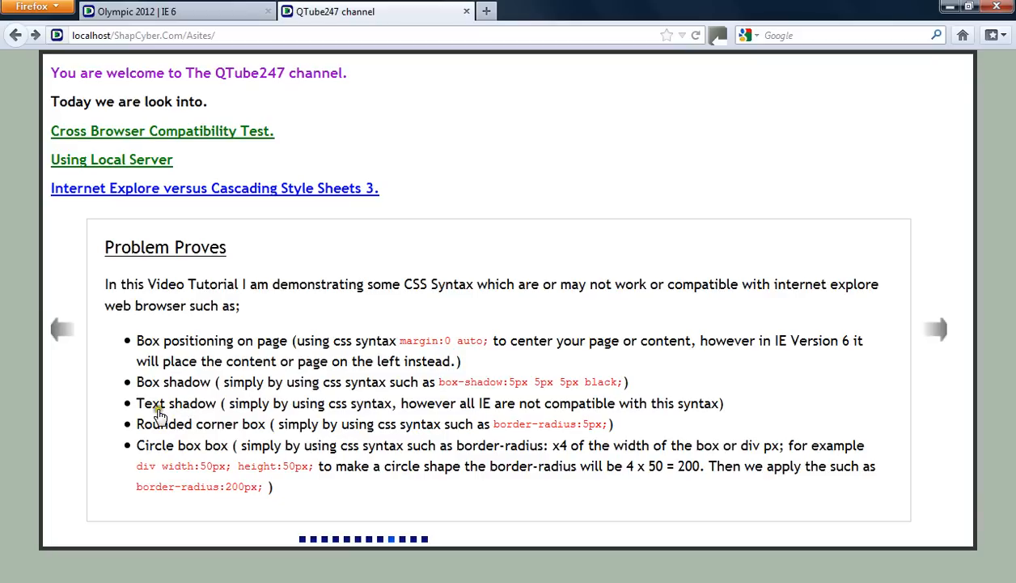
{"action": "mouse_move", "coordinate": [429, 408]}
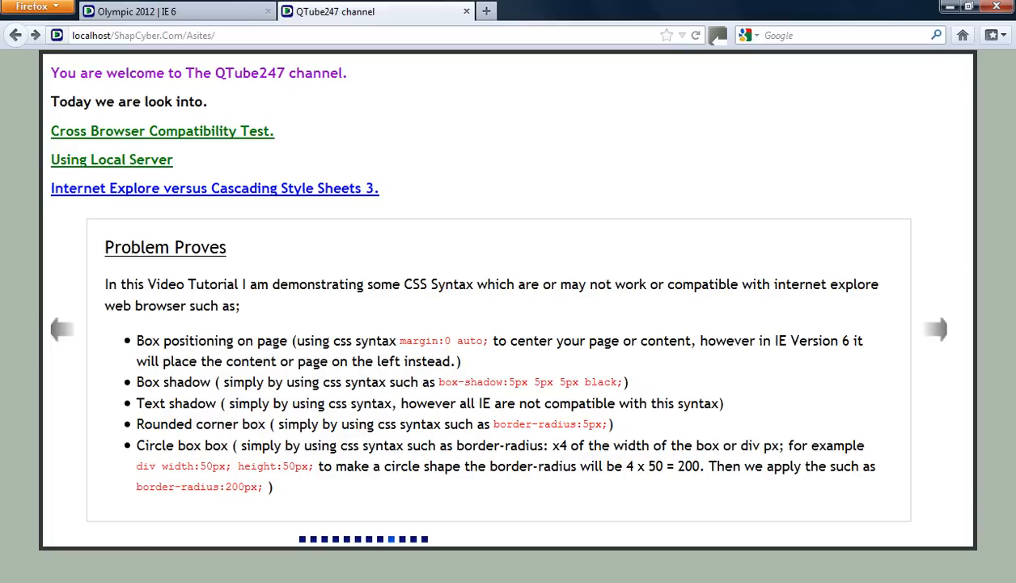
{"action": "mouse_move", "coordinate": [194, 11]}
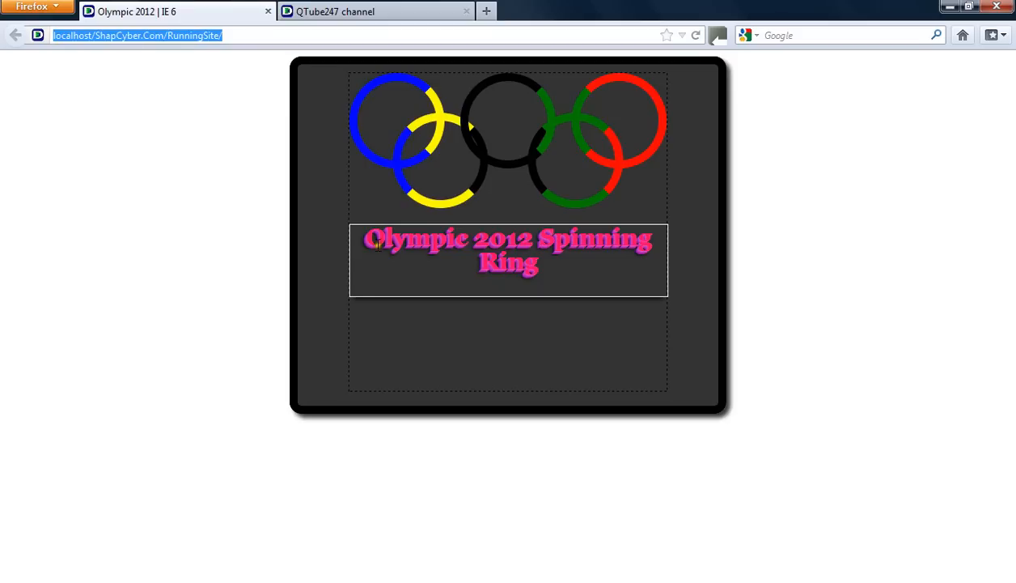
{"action": "mouse_move", "coordinate": [631, 307]}
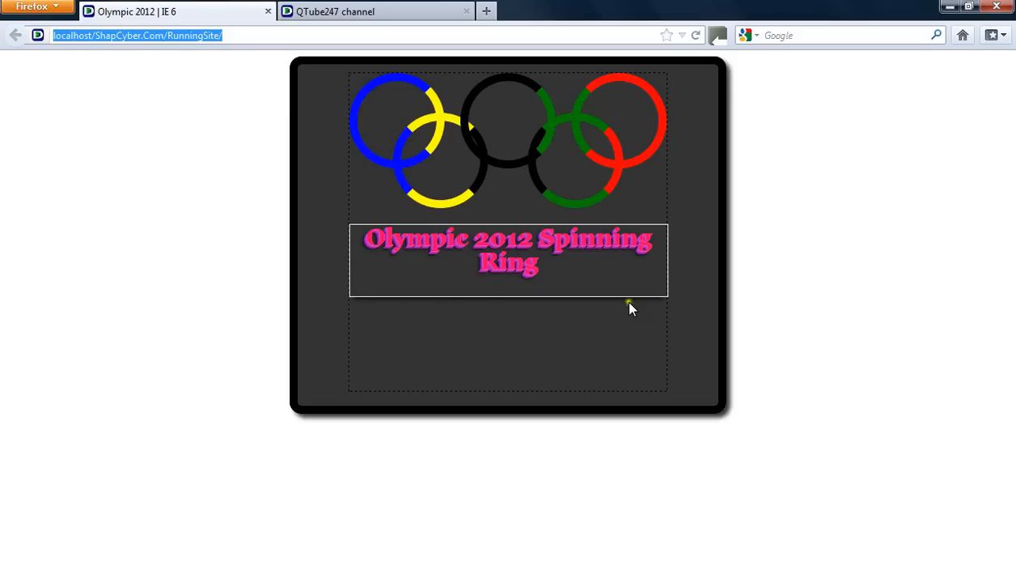
{"action": "mouse_move", "coordinate": [408, 233]}
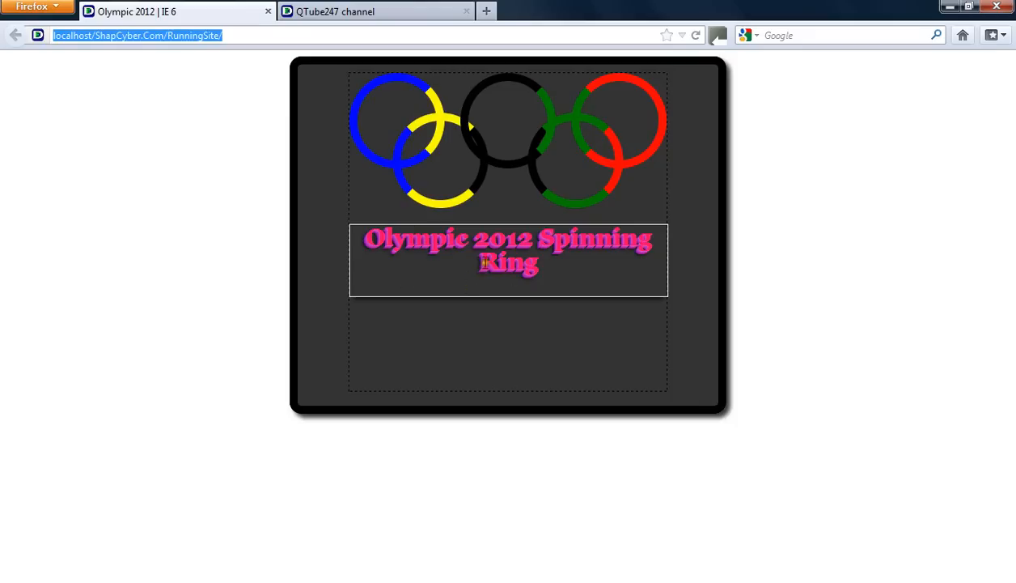
{"action": "mouse_move", "coordinate": [359, 15]}
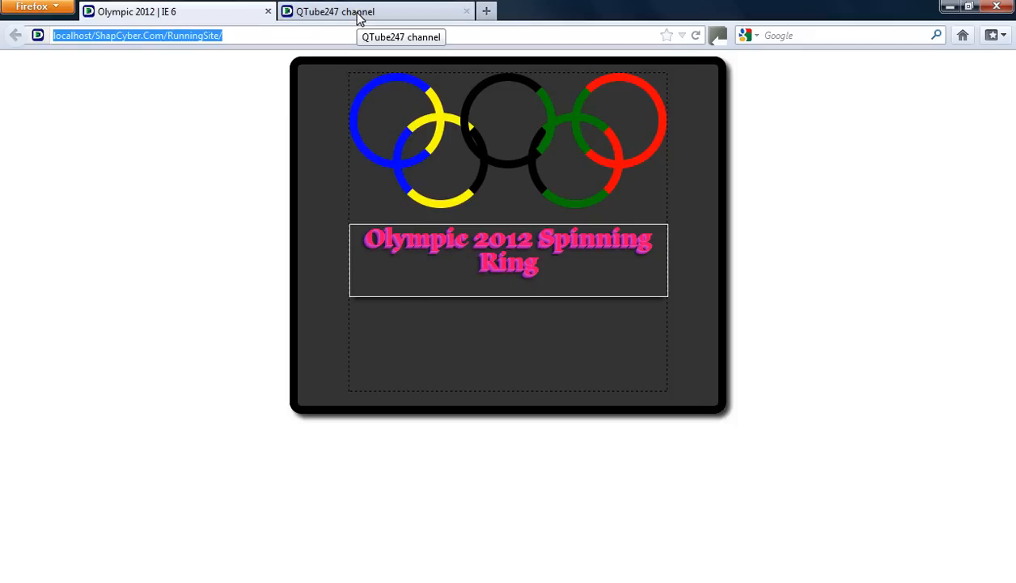
Switch back to the QTube247 channel tab showing the 'Problem Proves' slide.
{"action": "left_click", "coordinate": [376, 11]}
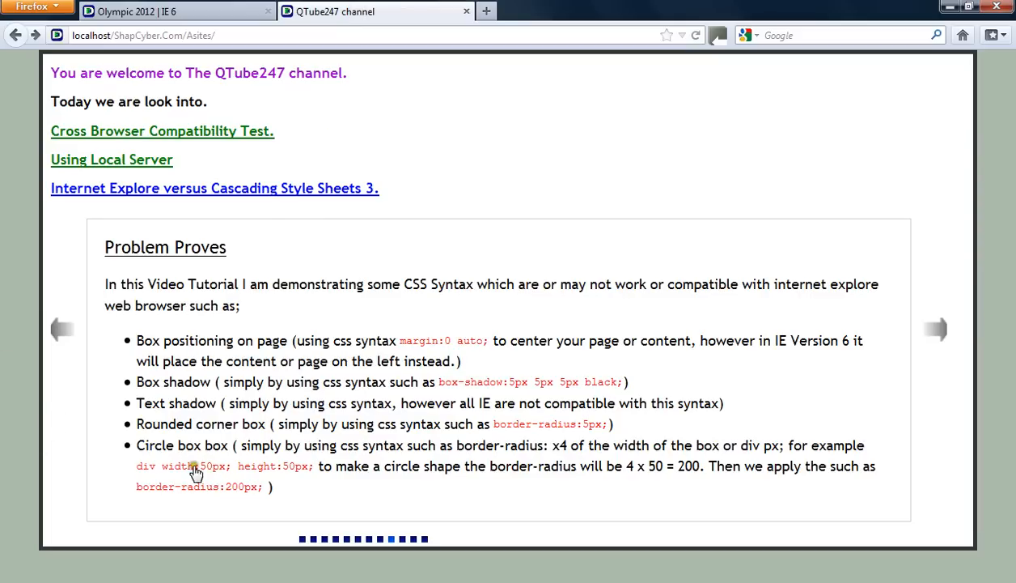
{"action": "mouse_move", "coordinate": [257, 482]}
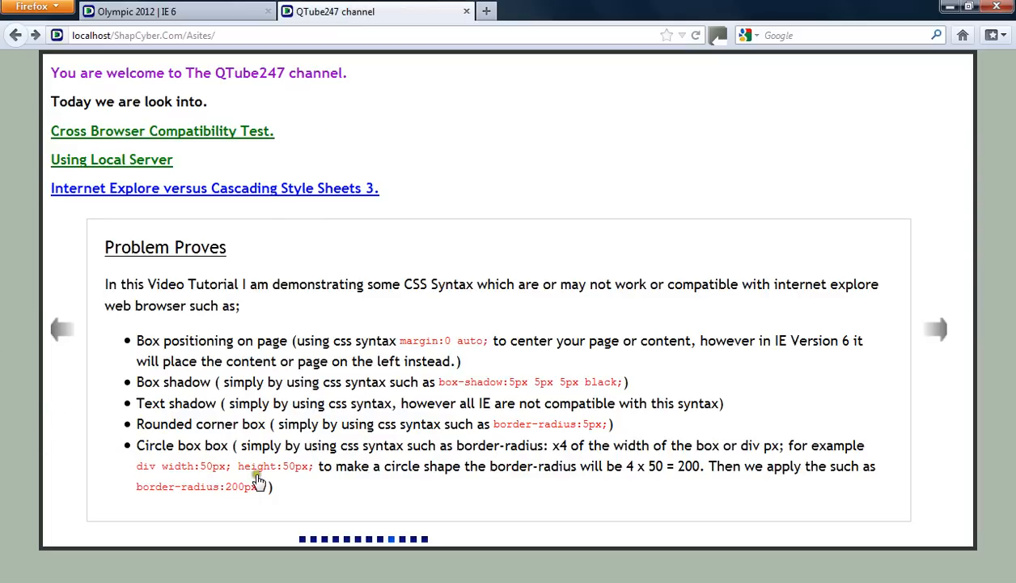
{"action": "mouse_move", "coordinate": [170, 486]}
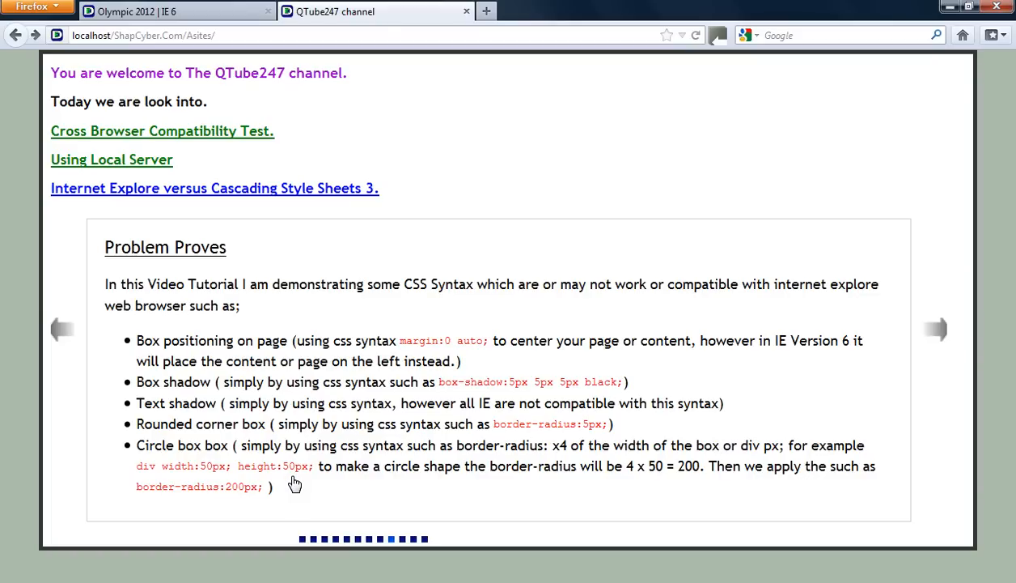
{"action": "mouse_move", "coordinate": [217, 476]}
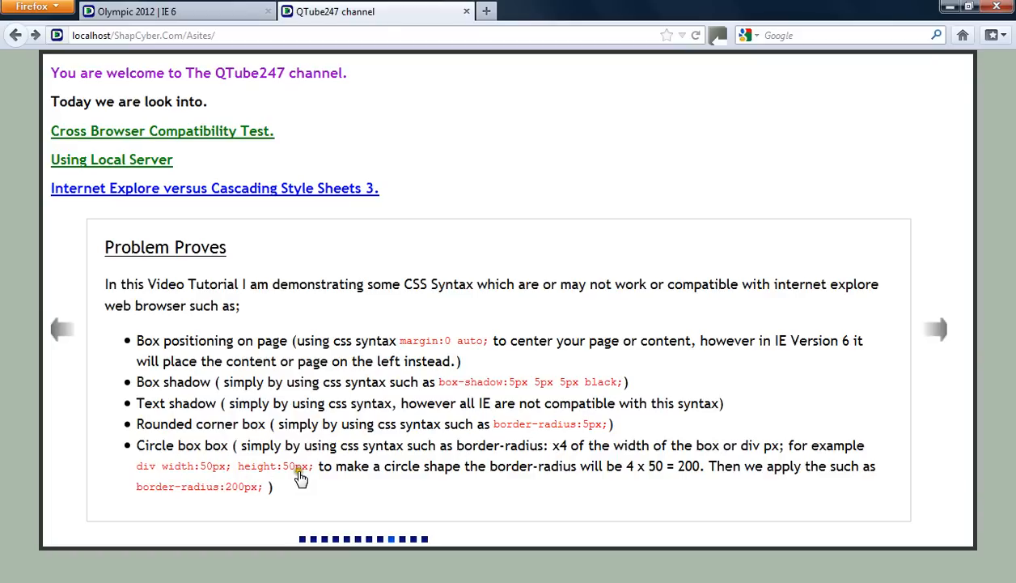
{"action": "mouse_move", "coordinate": [149, 478]}
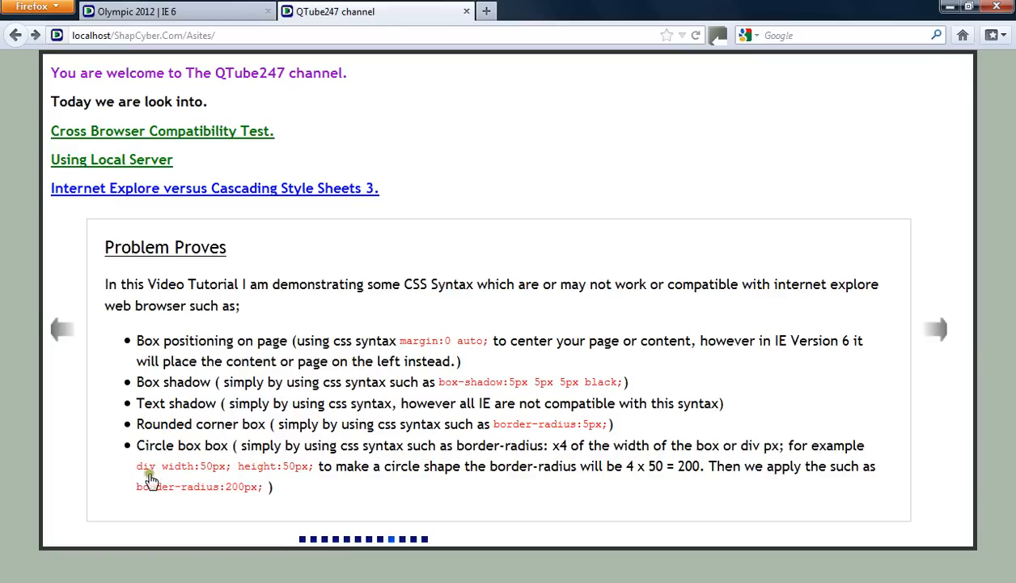